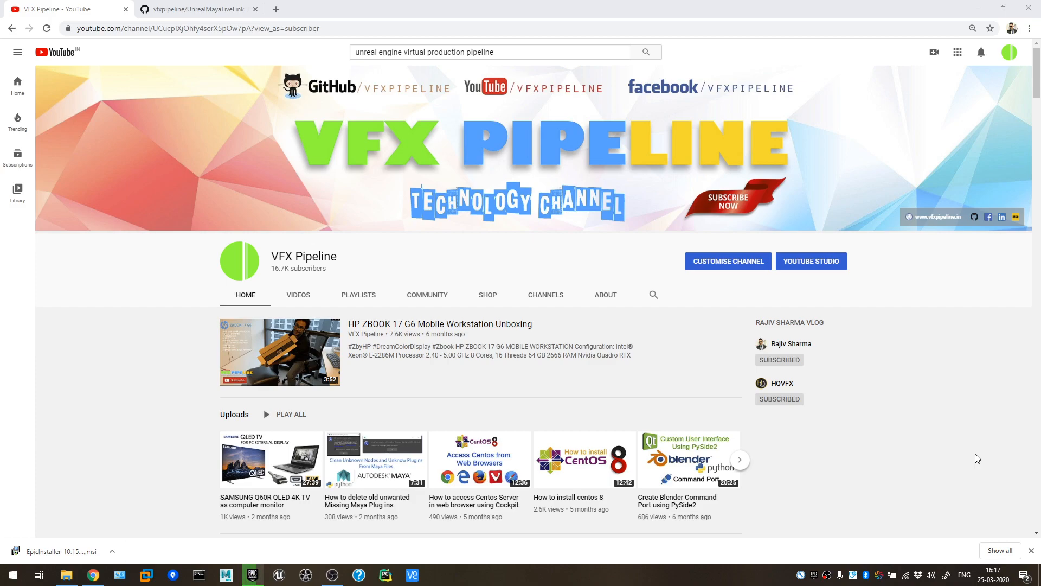
mouse_move(829, 254)
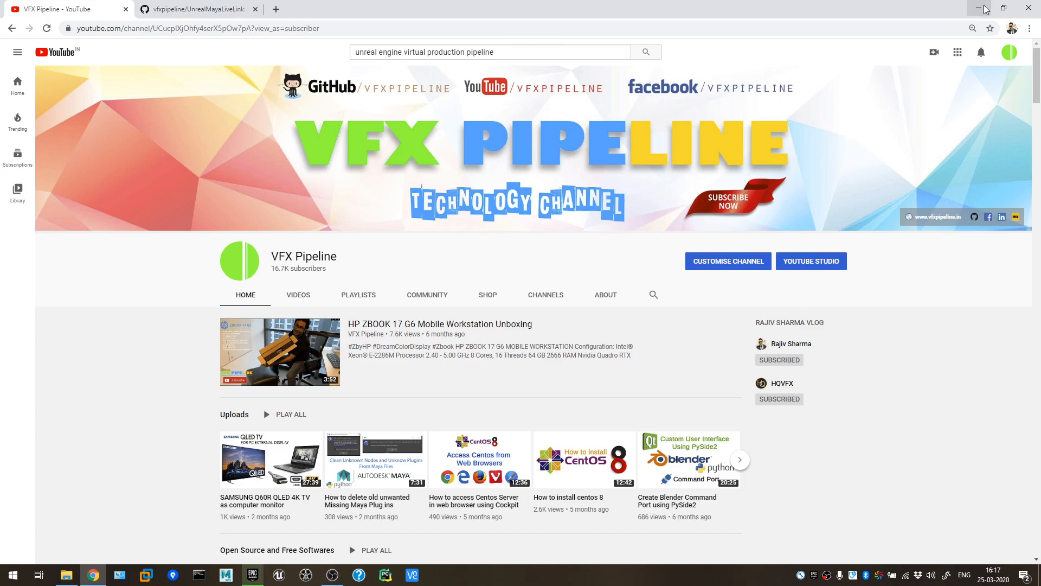
Minimize Chrome and launch Unreal Engine 4.24.3 from the Epic Games Launcher library.
click(252, 574)
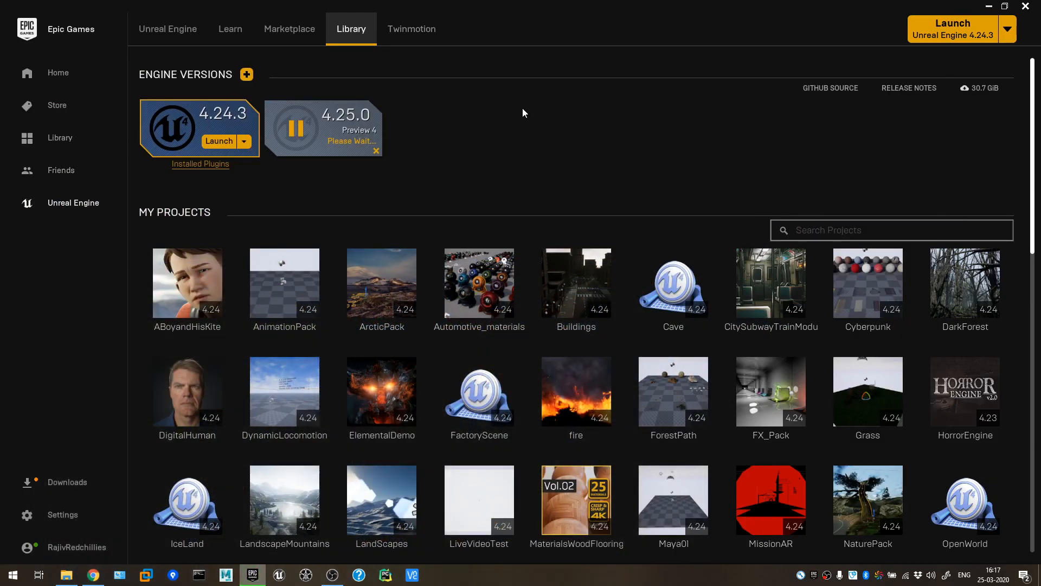
mouse_move(307, 231)
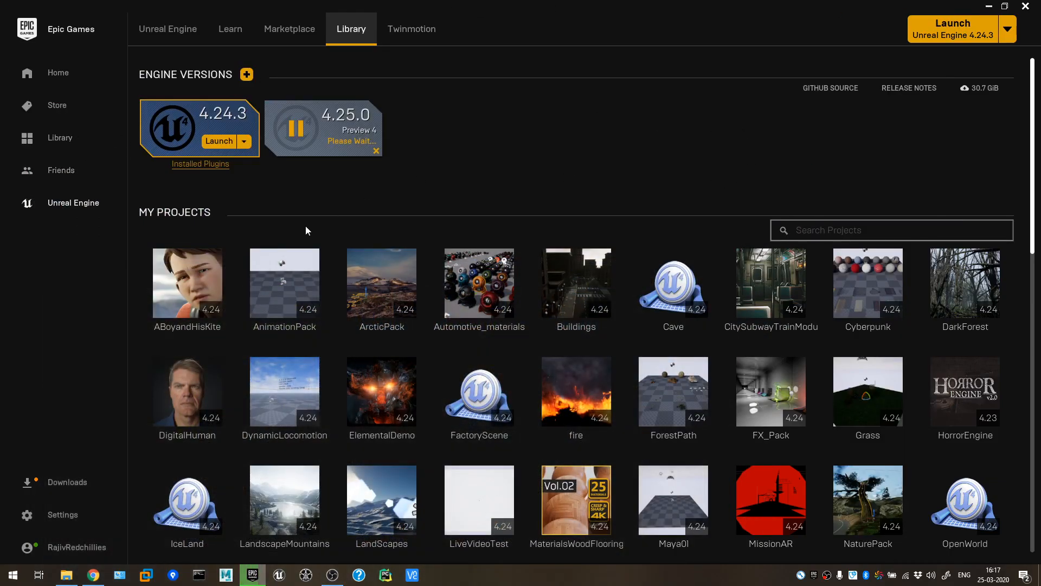
mouse_move(241, 220)
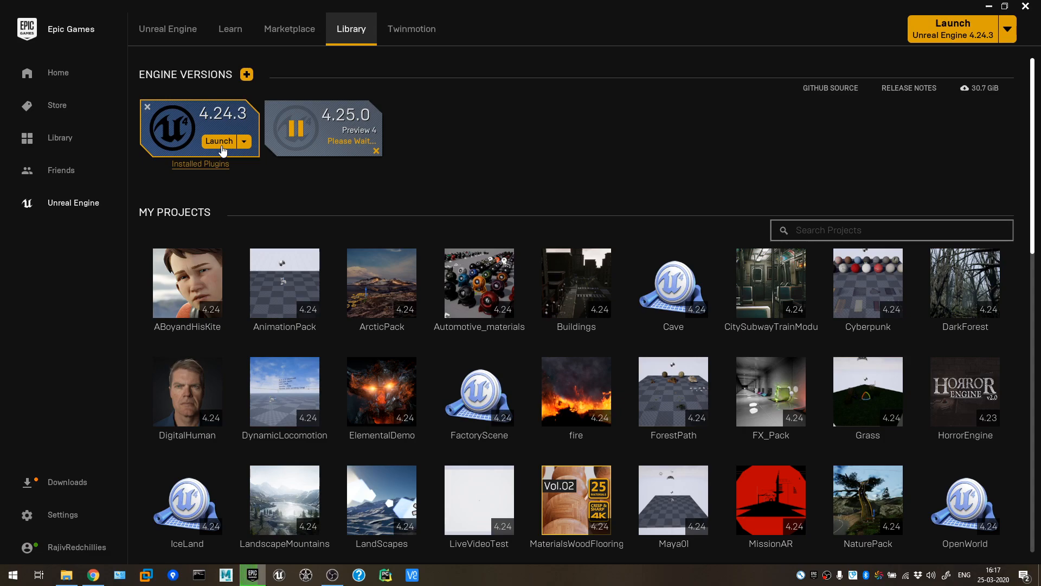
mouse_move(814, 130)
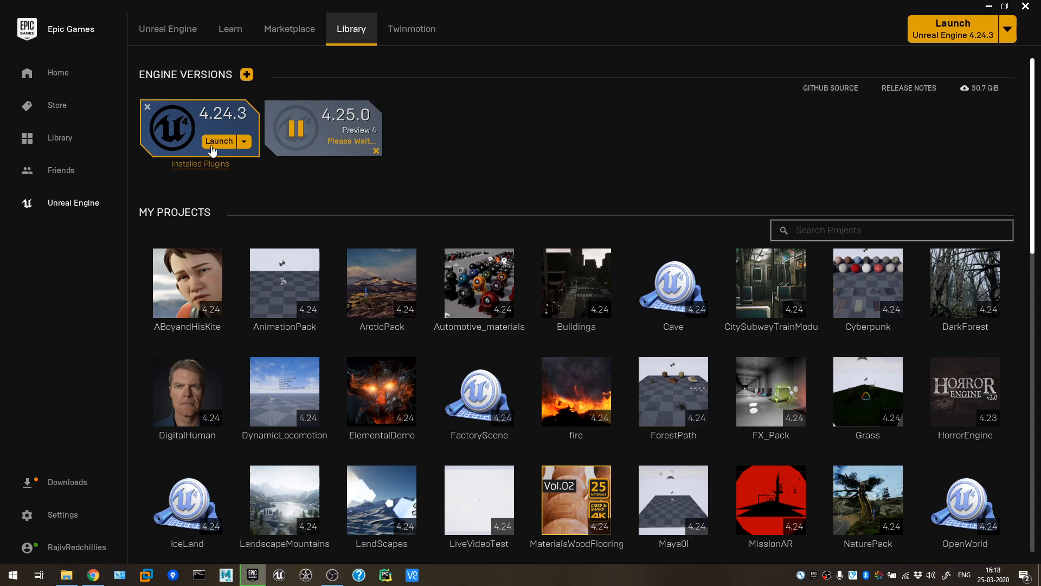
click(218, 141)
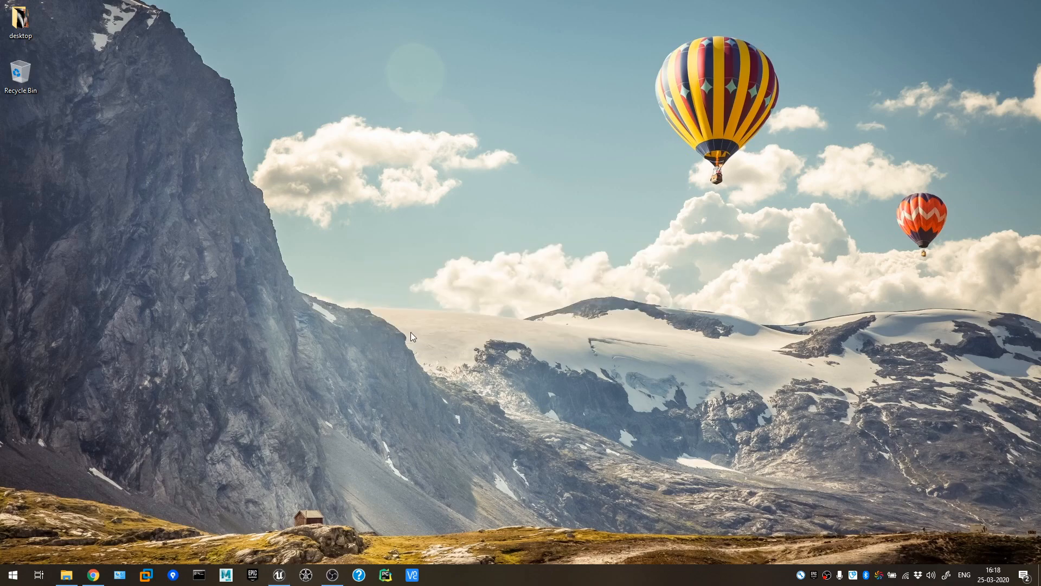
Maximize the Unreal Project Browser so it fills the screen.
click(277, 574)
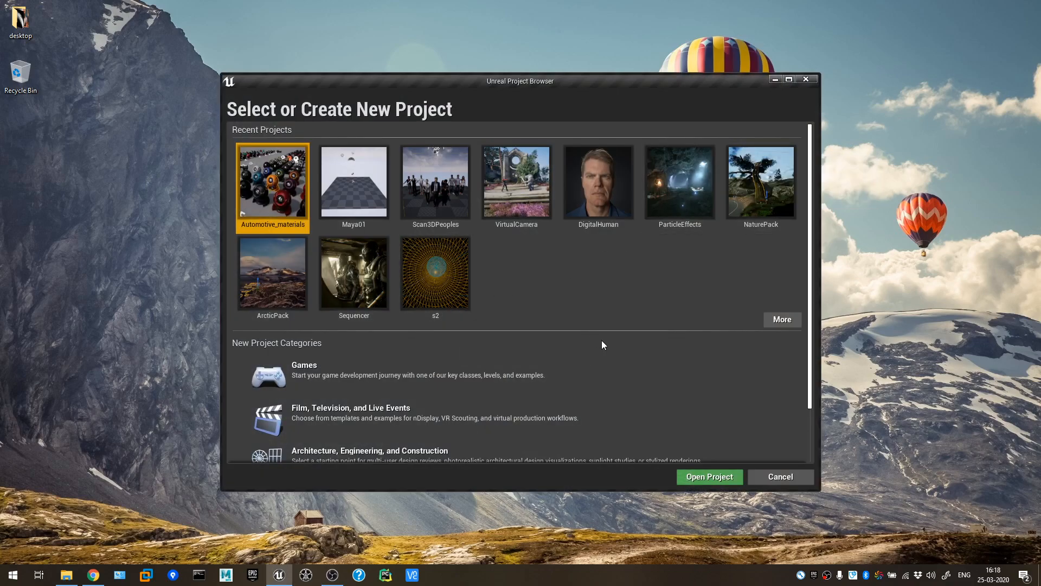
mouse_move(234, 126)
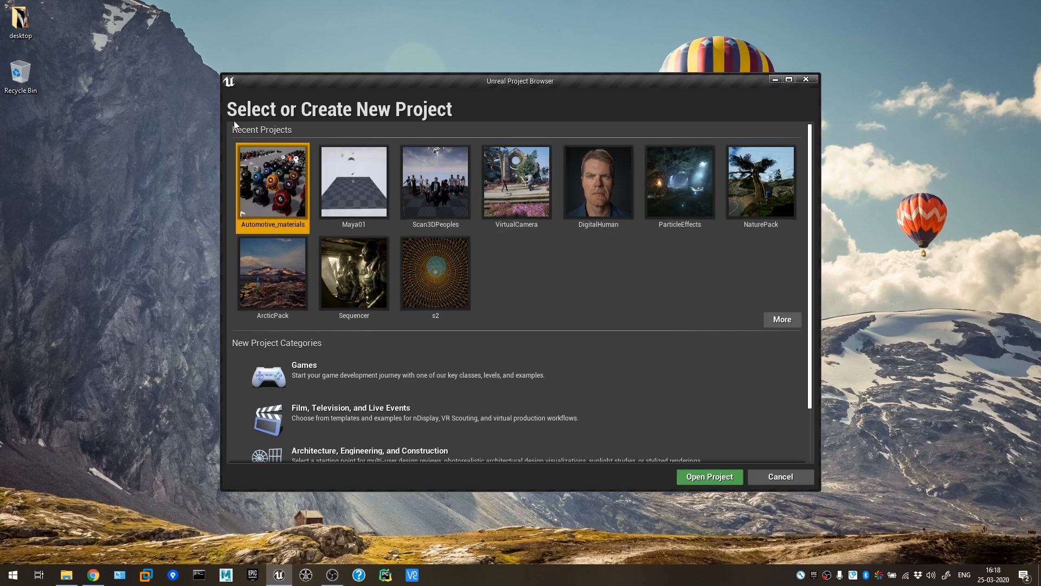
mouse_move(559, 89)
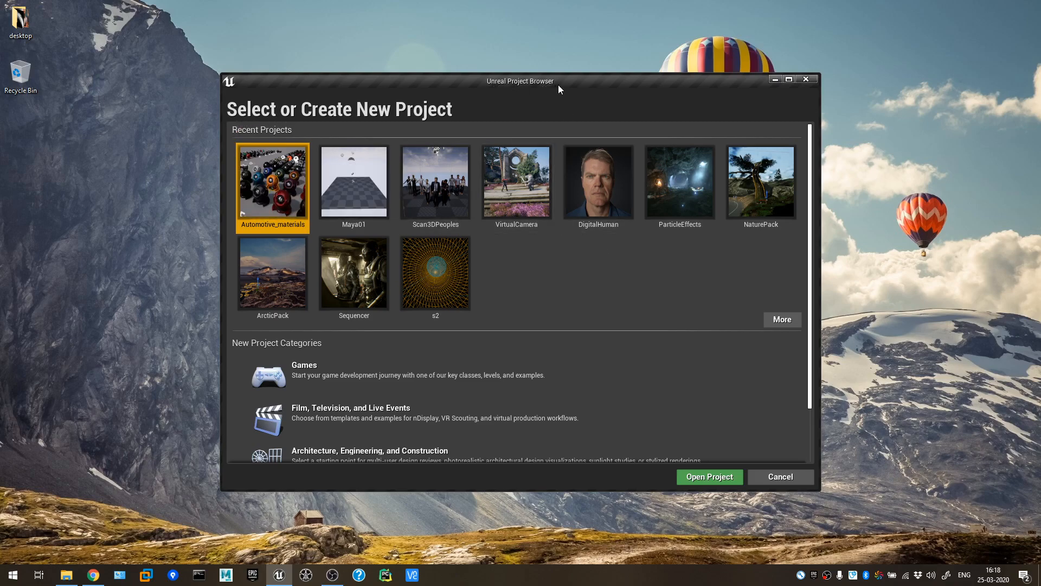
click(789, 79)
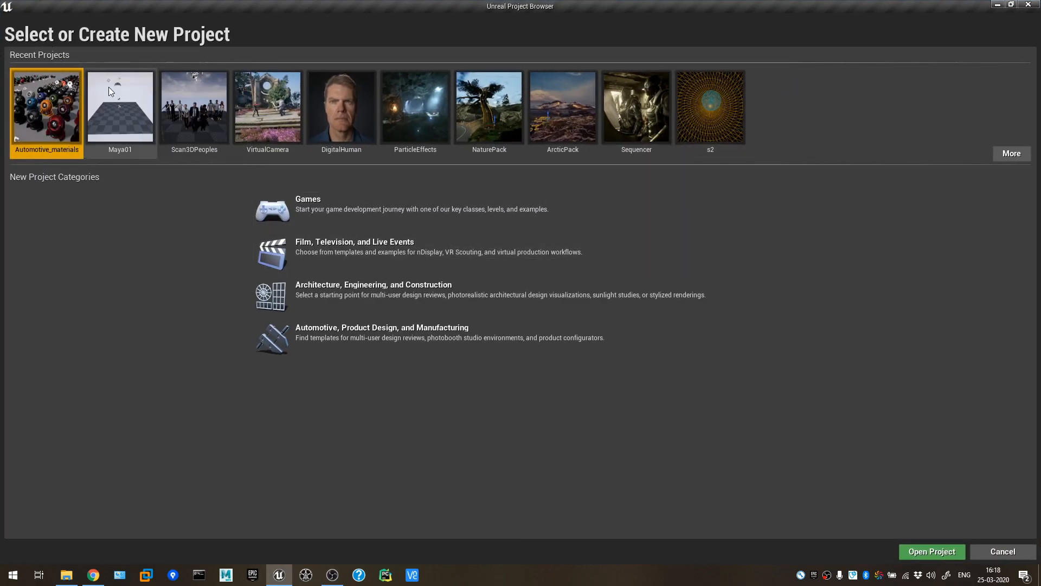
mouse_move(636, 106)
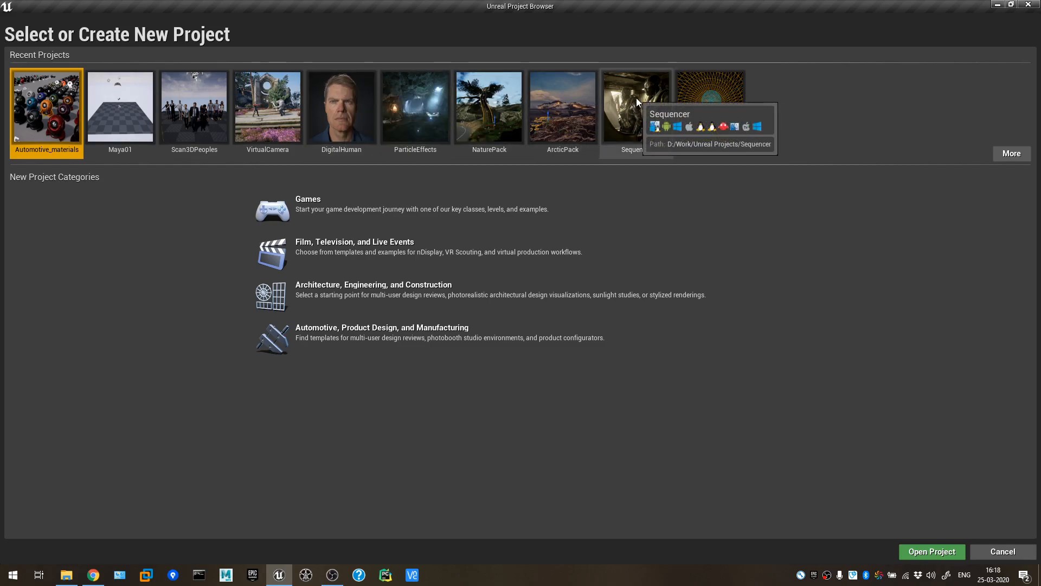
mouse_move(857, 190)
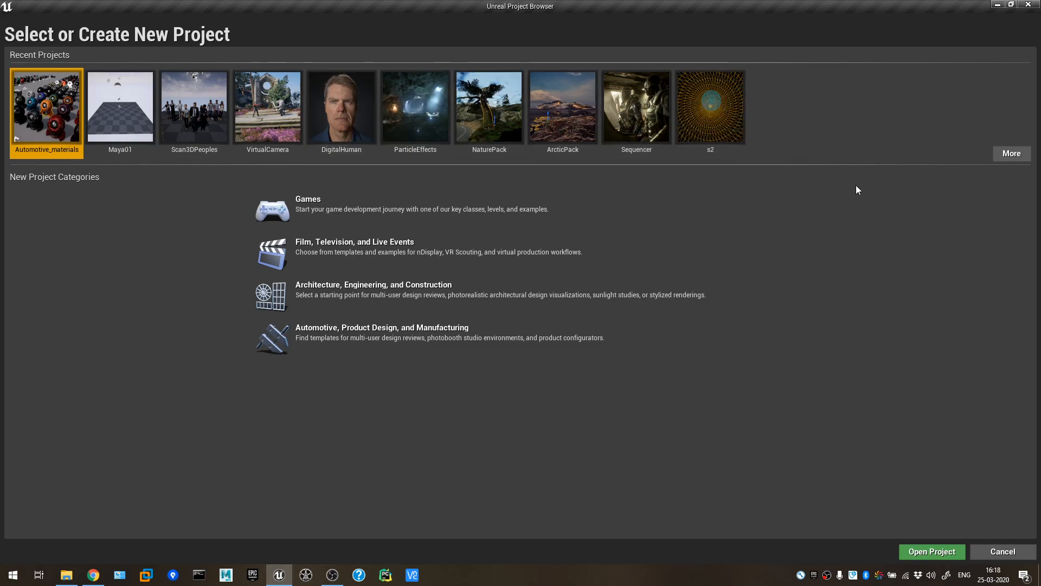
mouse_move(390, 365)
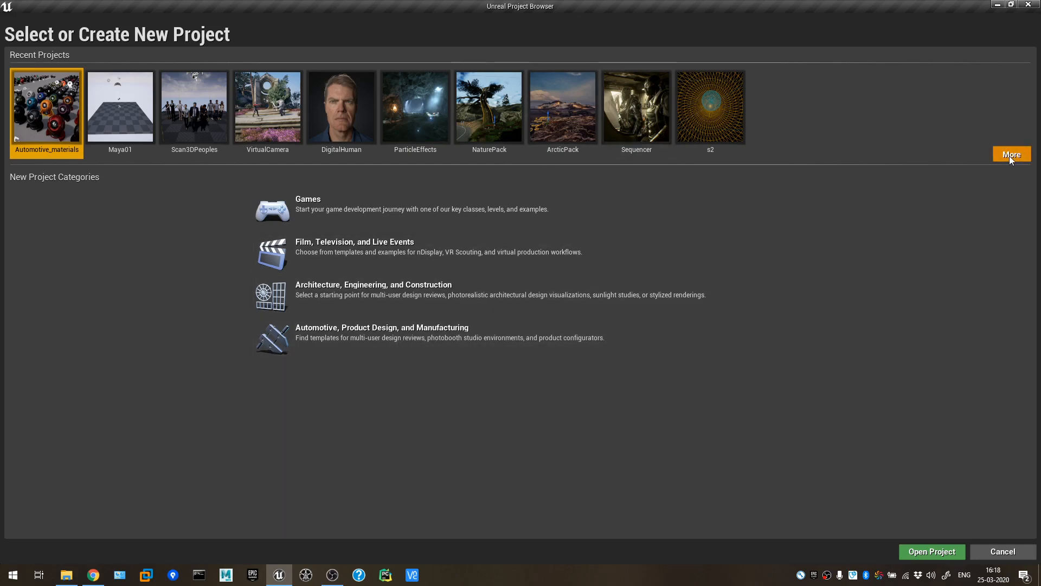
Show the full Open Existing Project list via More in Recent Projects.
click(1011, 154)
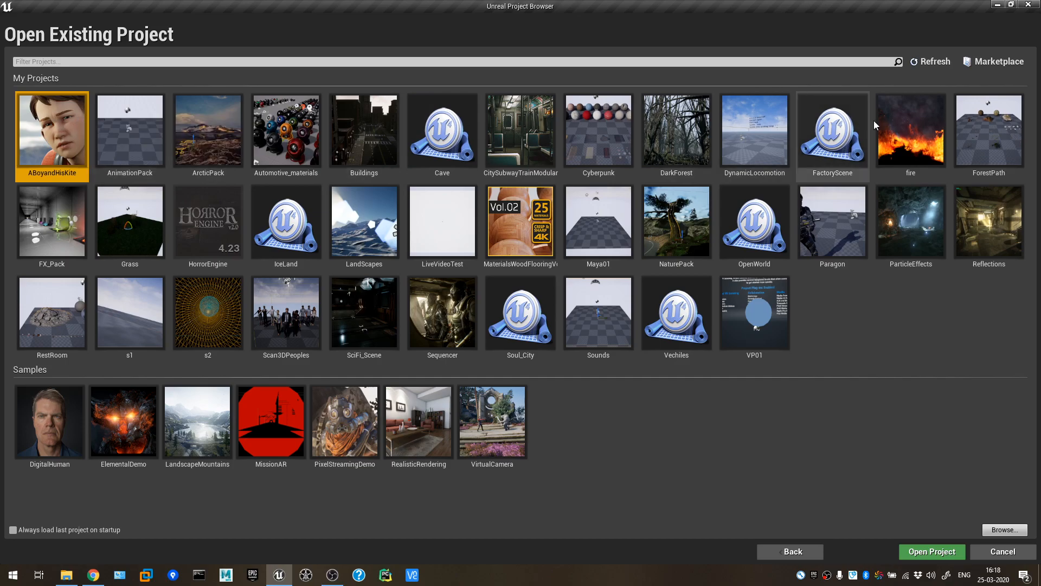
mouse_move(441, 222)
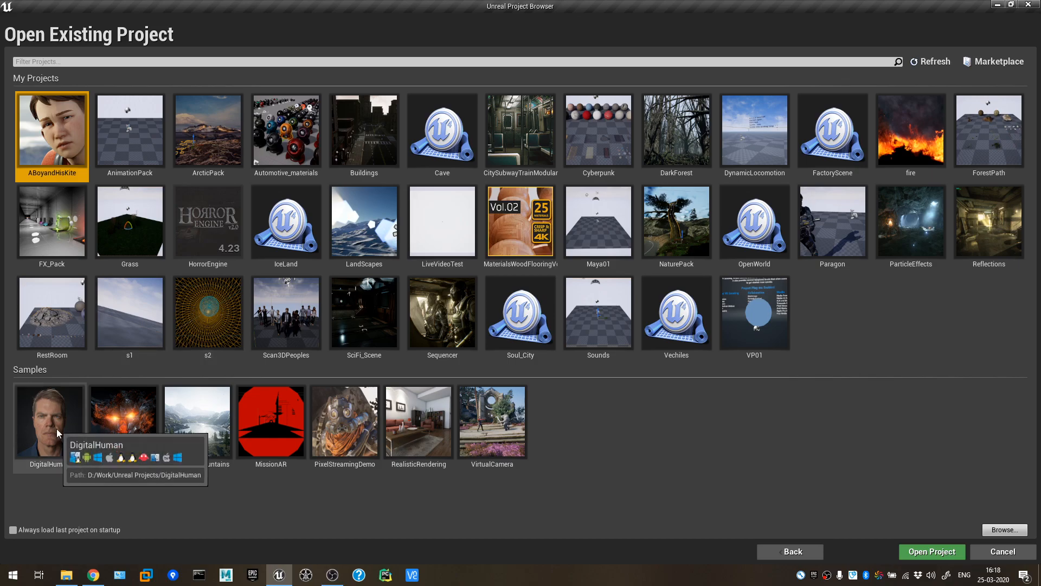
mouse_move(123, 426)
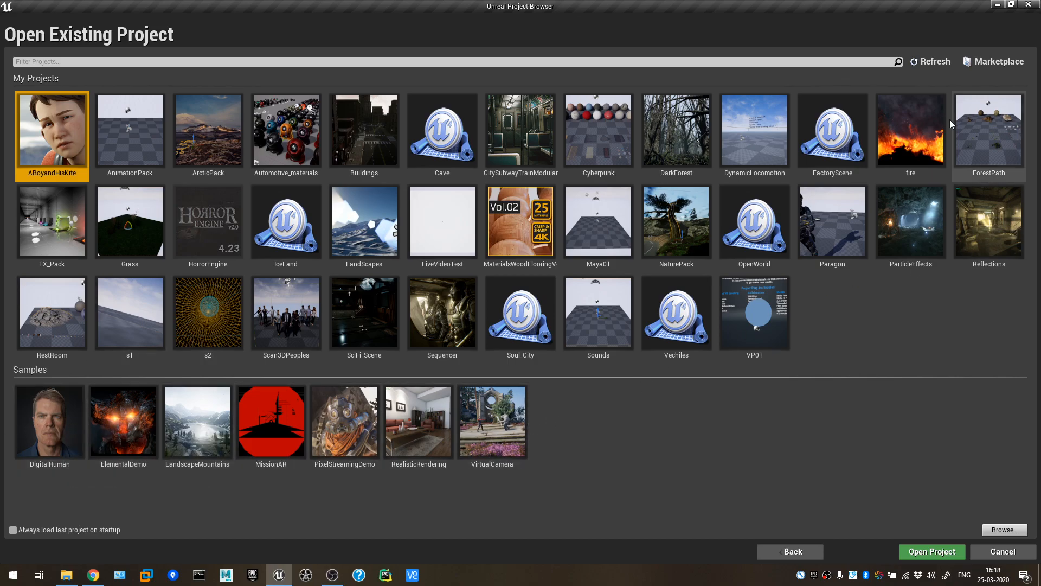
mouse_move(432, 306)
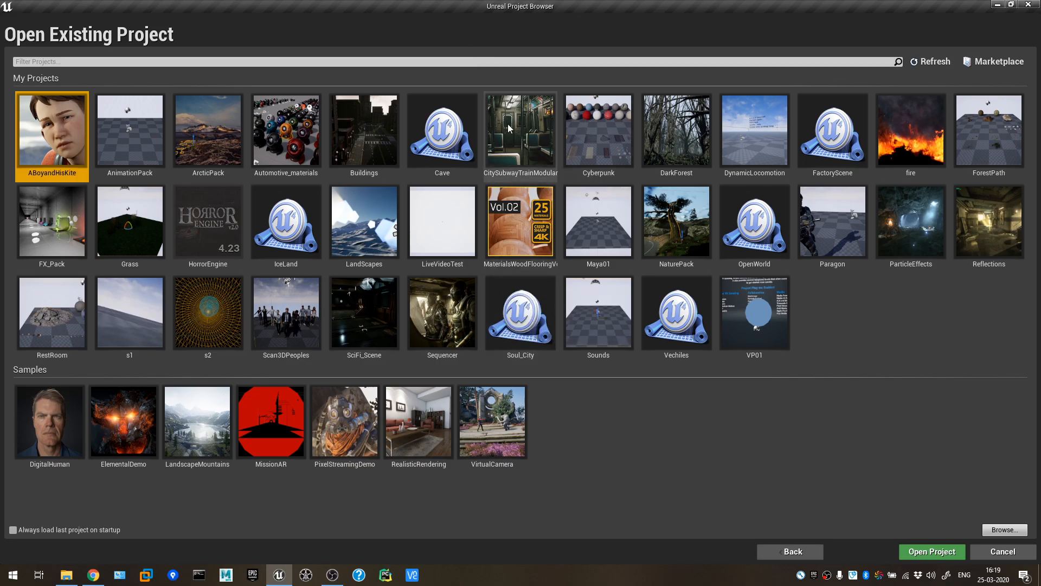
mouse_move(669, 232)
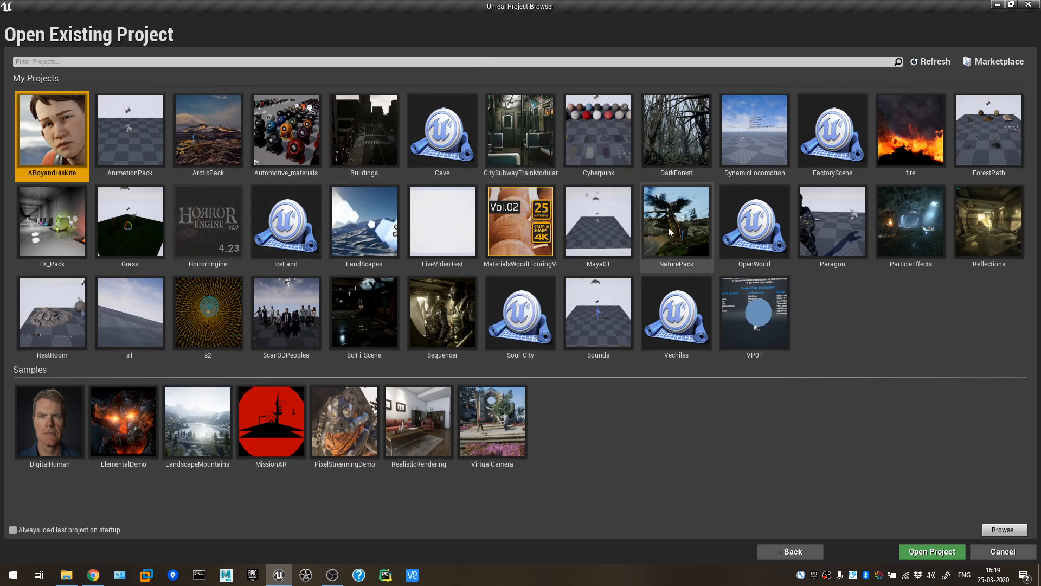
mouse_move(717, 401)
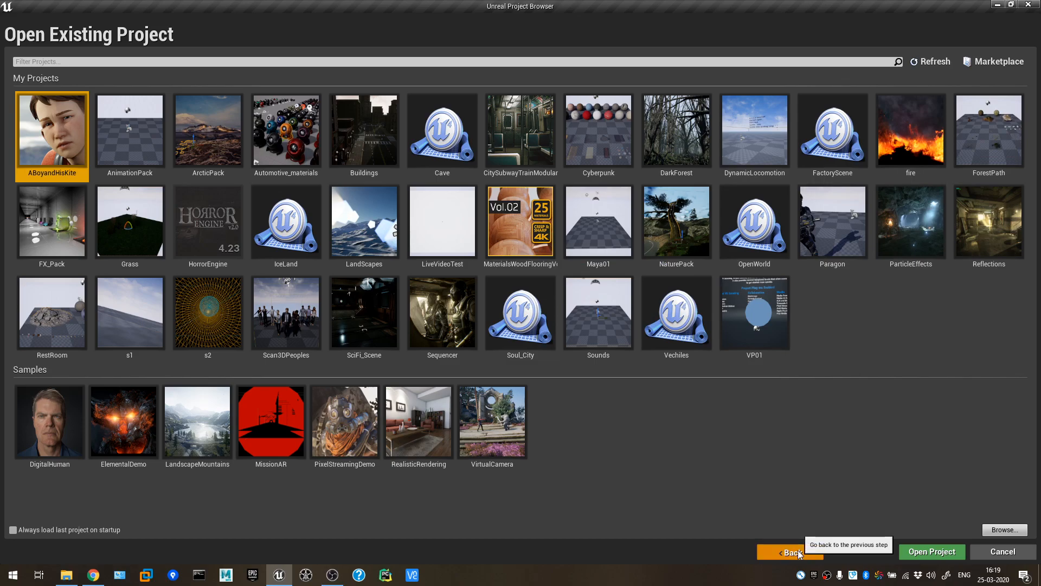
Return to the new project categories and choose Film, Television, and Live Events.
click(790, 552)
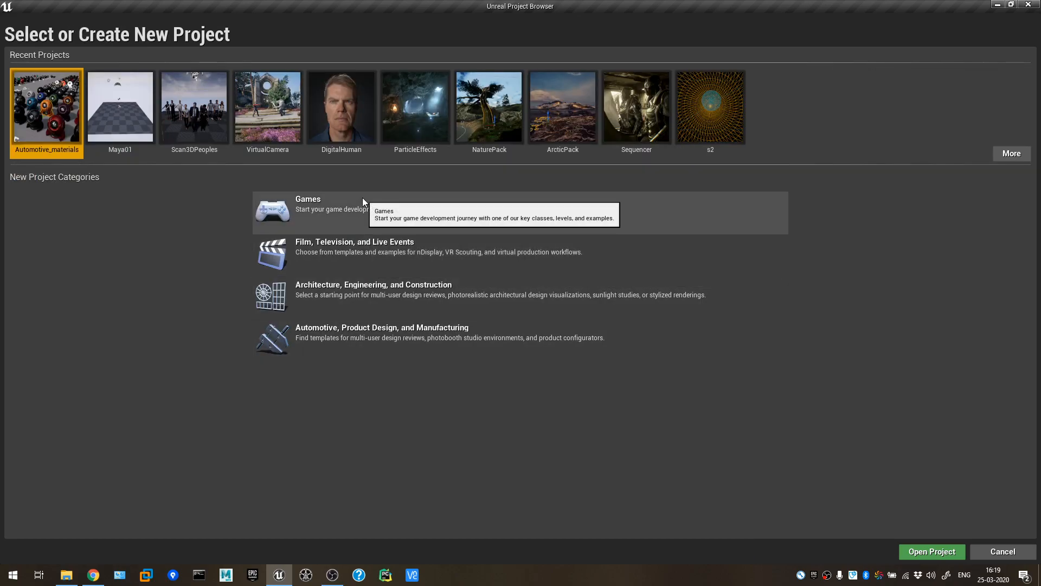
mouse_move(322, 230)
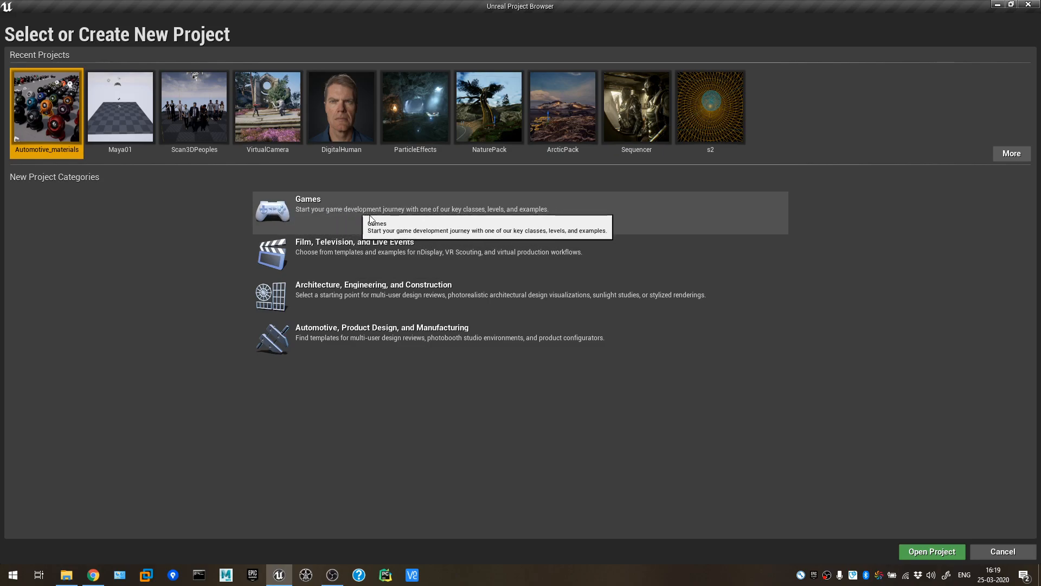
mouse_move(359, 255)
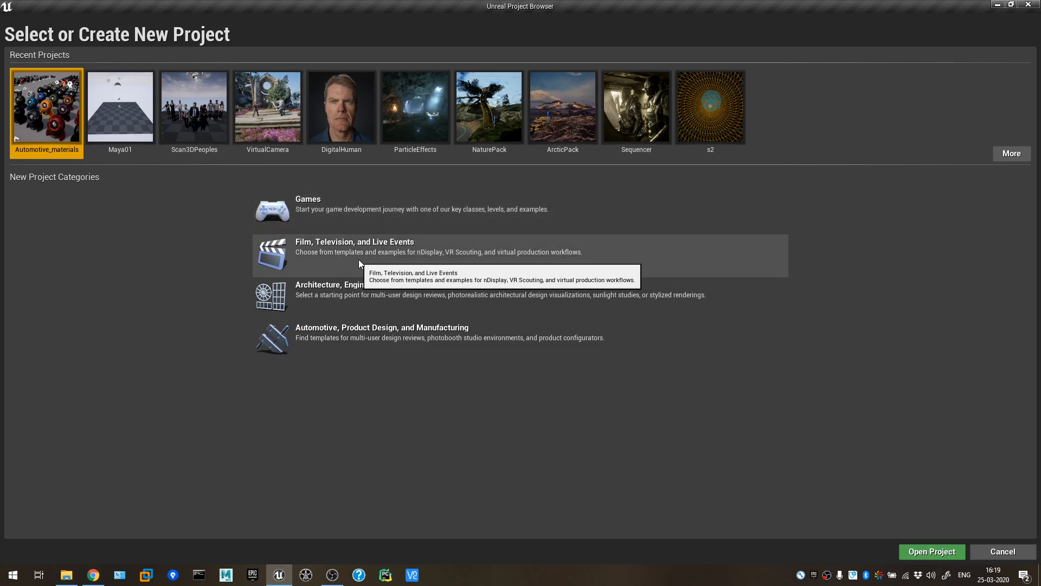
mouse_move(408, 269)
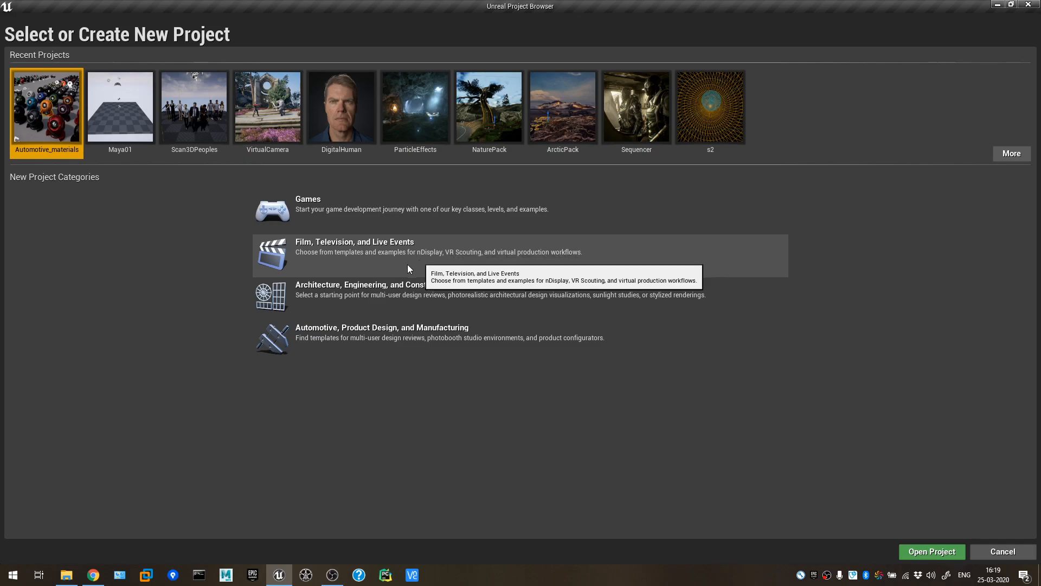
mouse_move(498, 459)
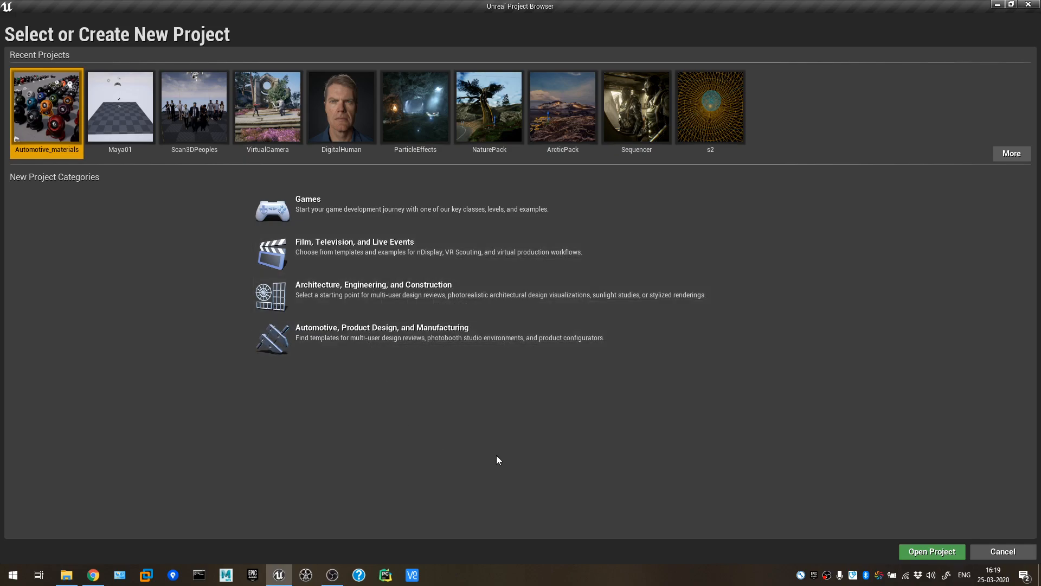
mouse_move(510, 434)
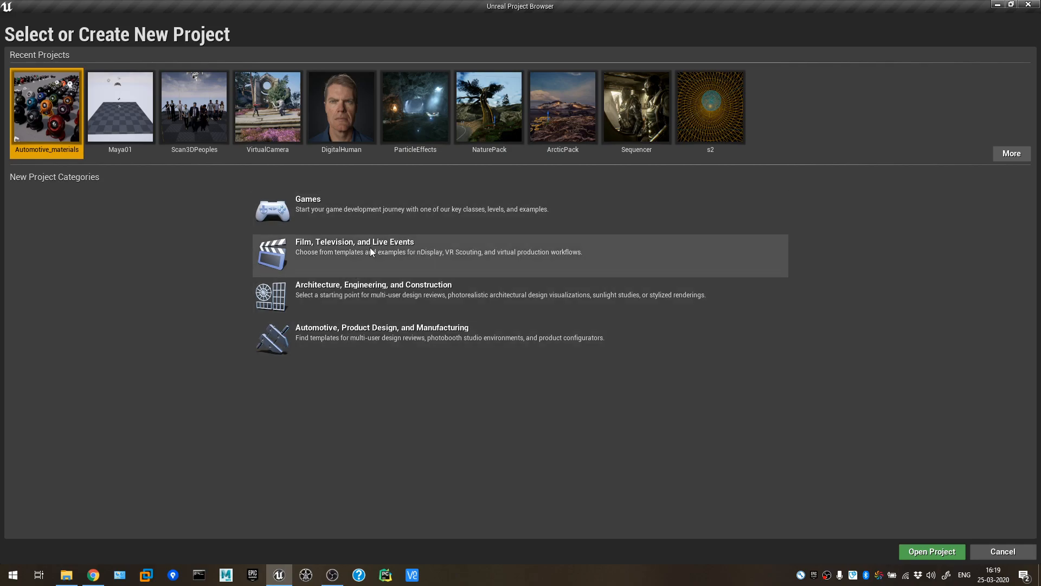
click(438, 251)
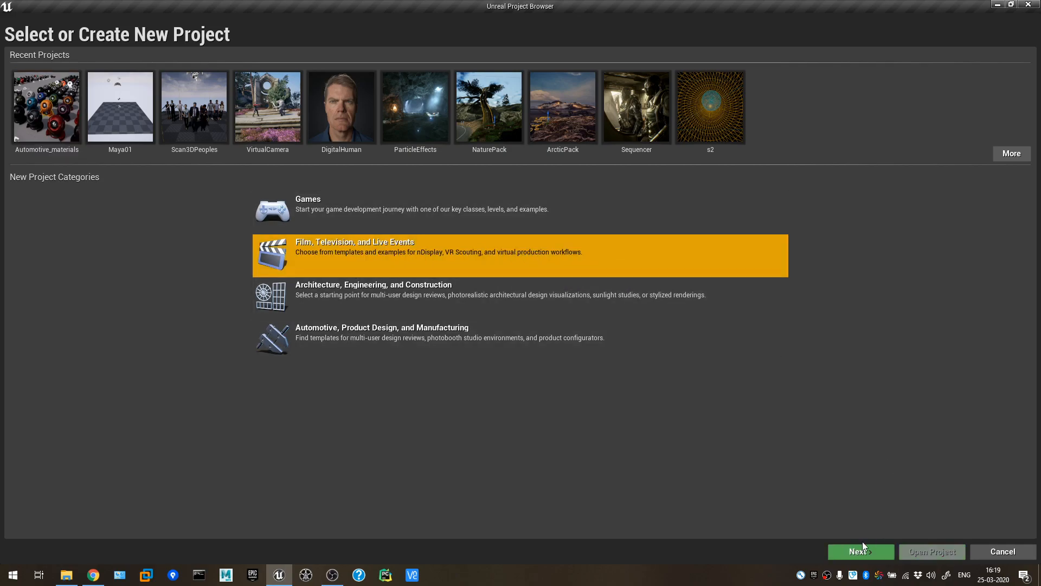
Preview the Virtual Production and nDisplay templates, then settle on the Blank template.
click(857, 551)
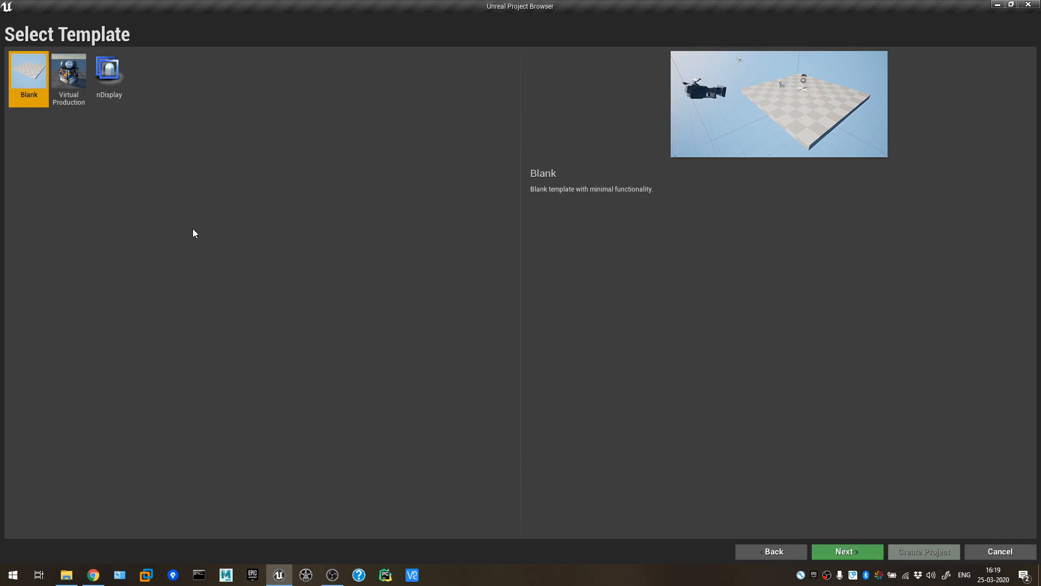
mouse_move(35, 82)
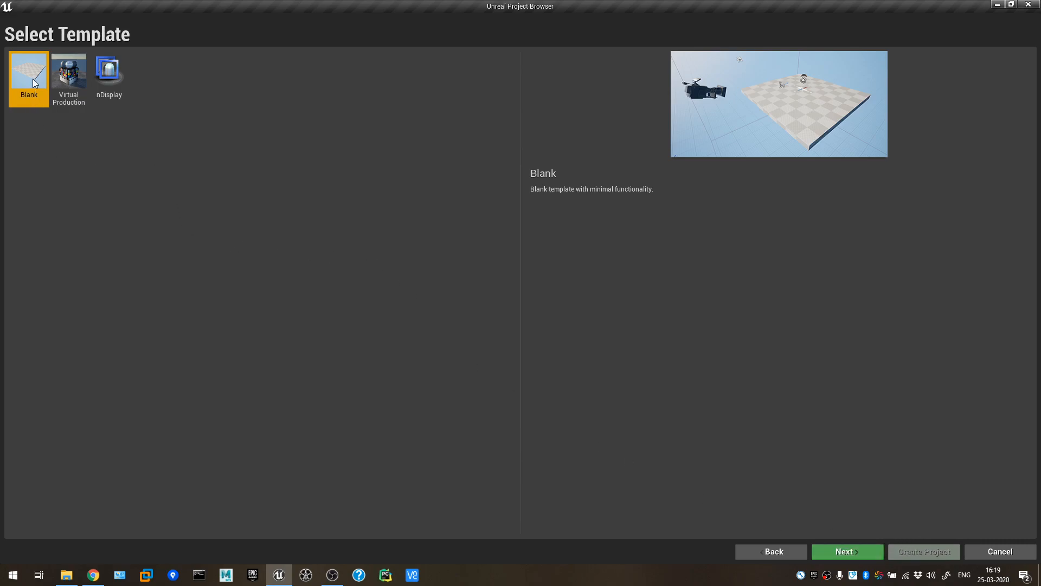
click(68, 75)
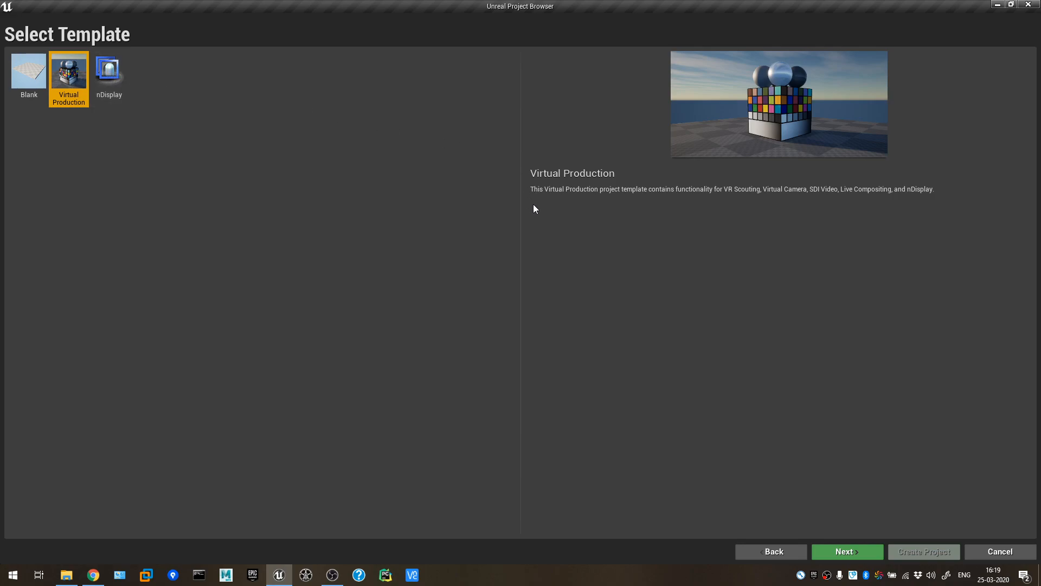
mouse_move(689, 204)
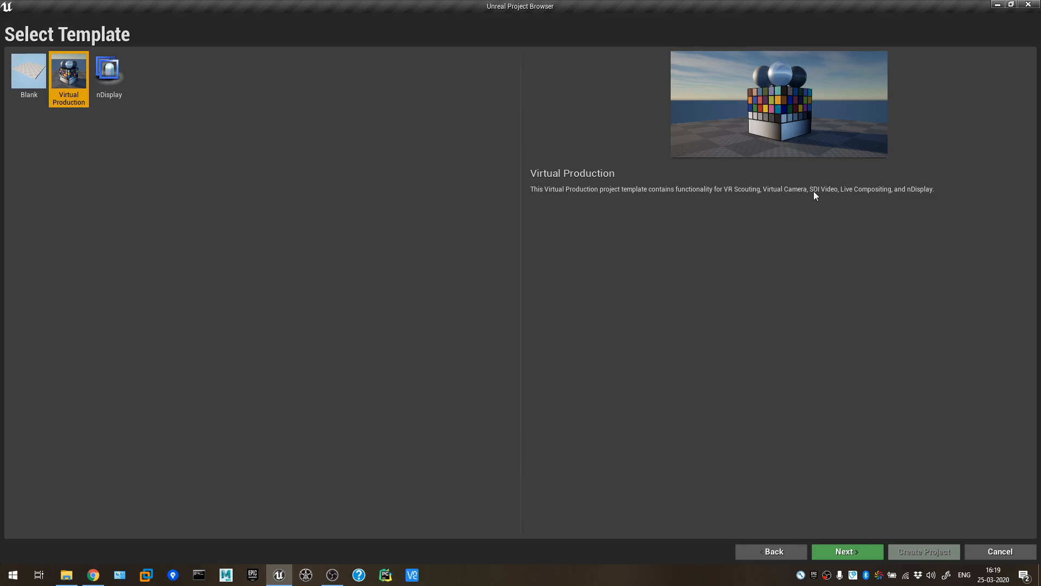
mouse_move(926, 197)
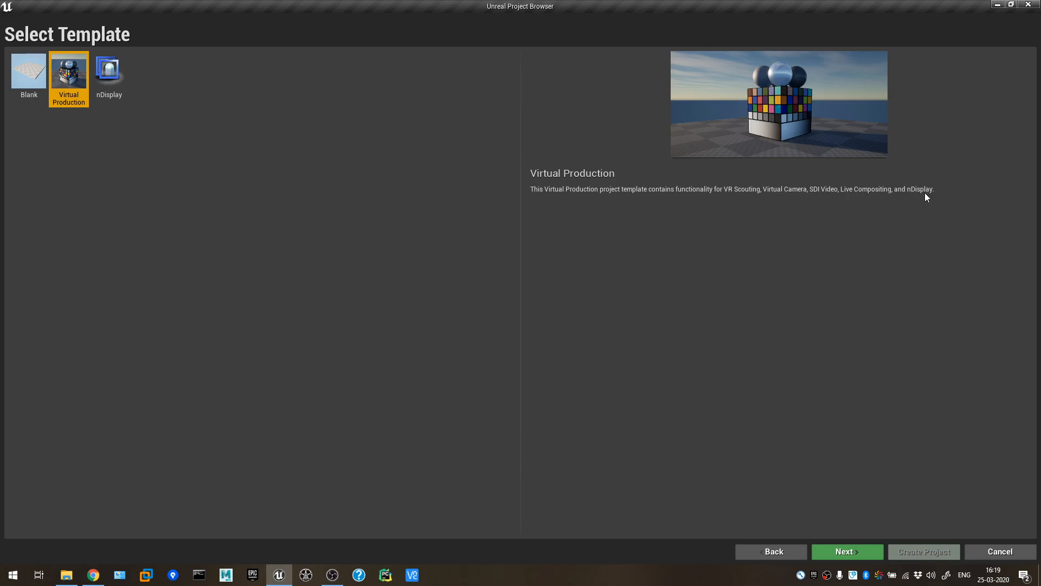
click(108, 71)
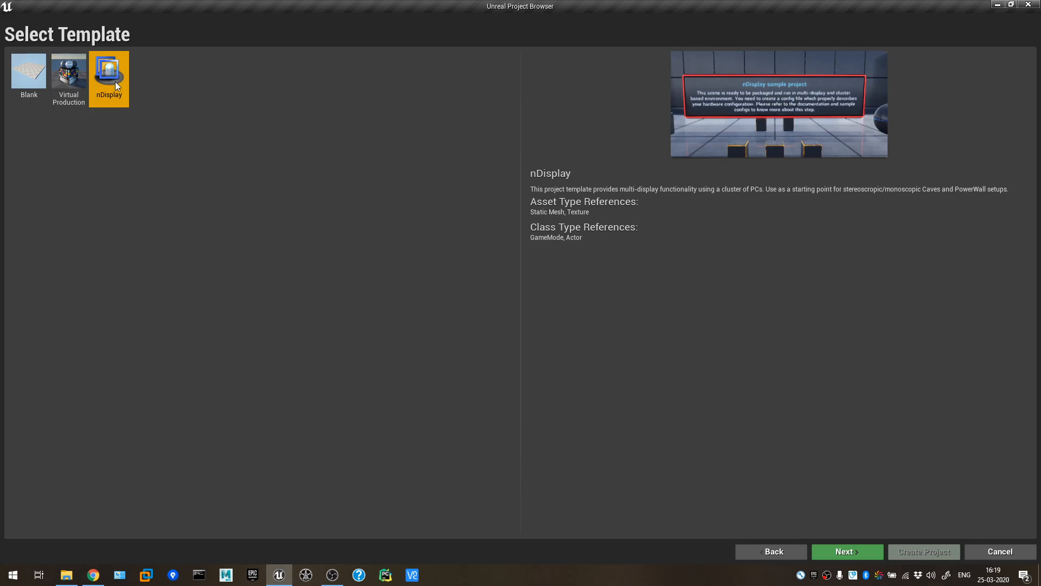
click(28, 71)
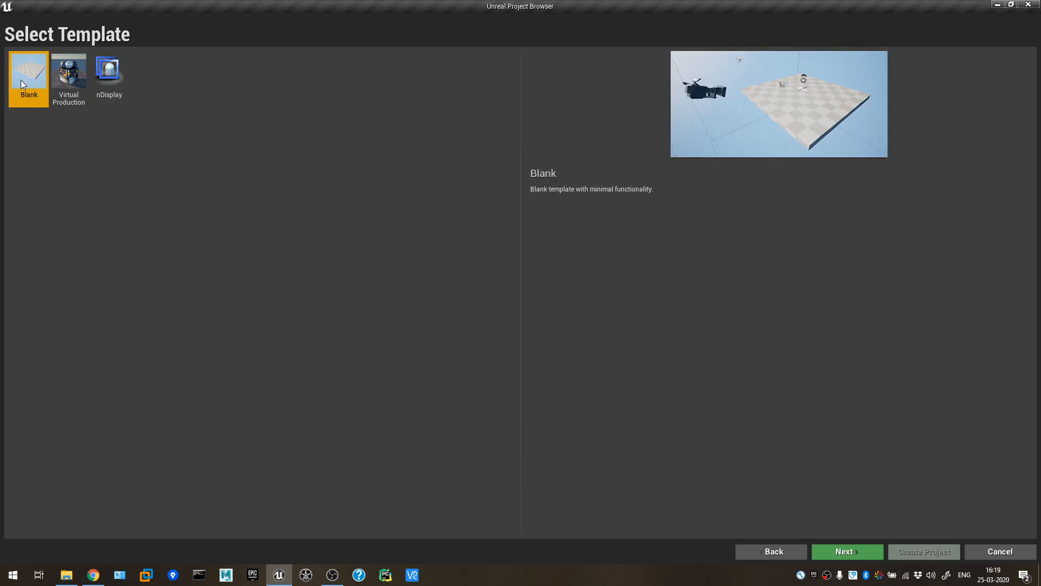
mouse_move(594, 378)
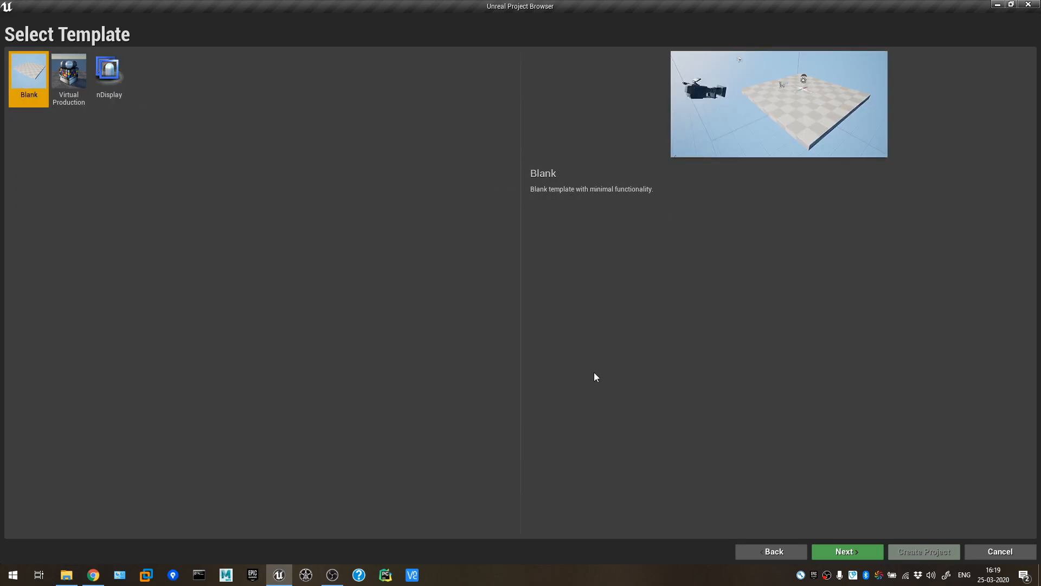
mouse_move(846, 552)
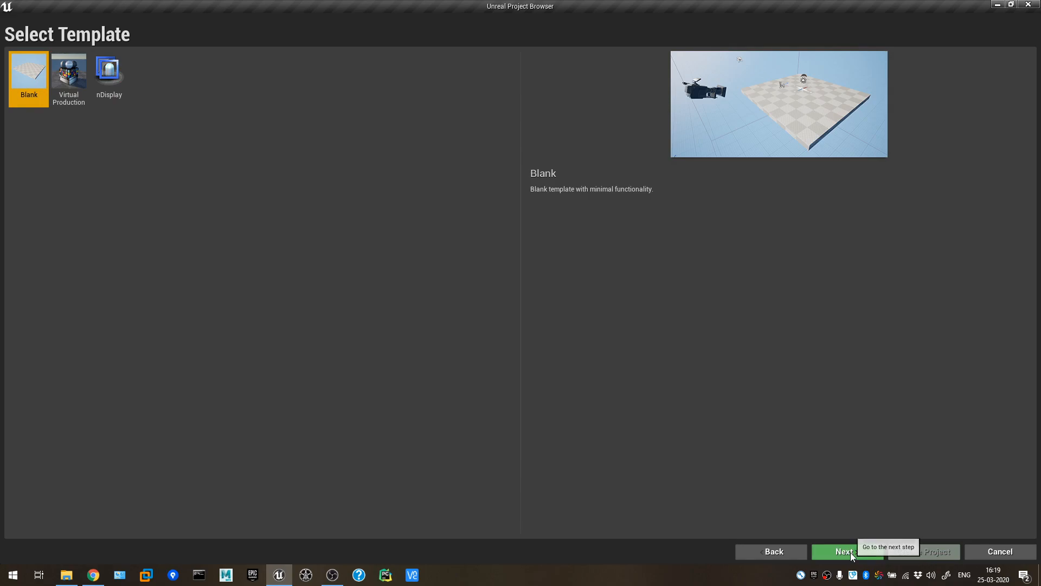
On project settings, keep starter content, enable raytracing, and select the Name field.
click(847, 551)
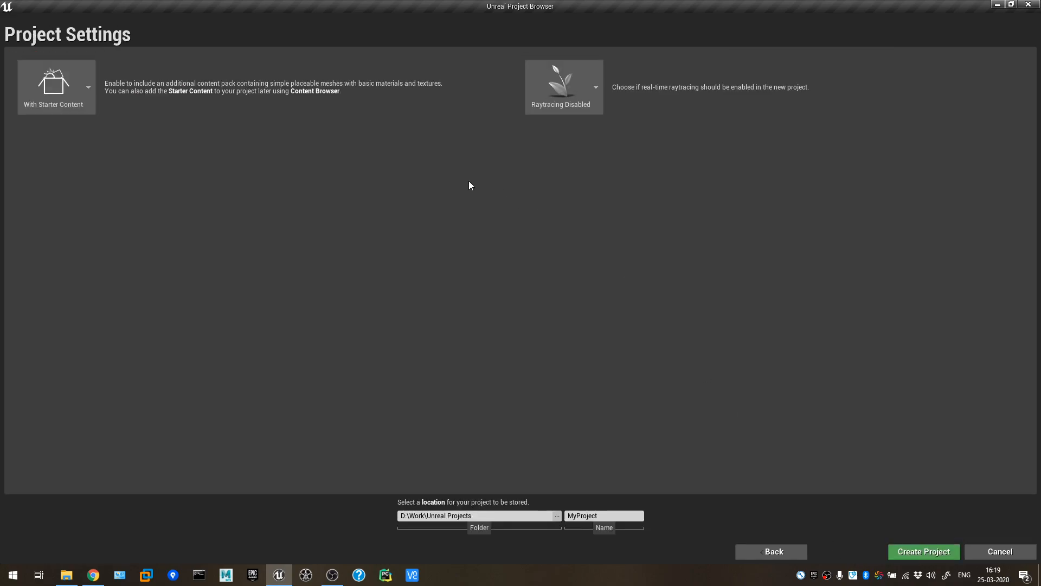
click(53, 86)
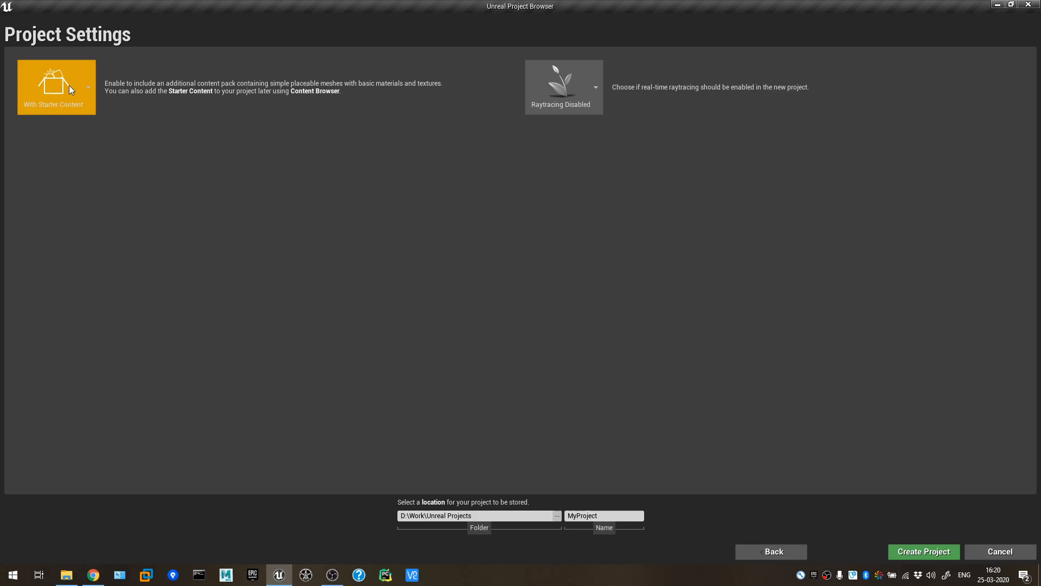
click(88, 86)
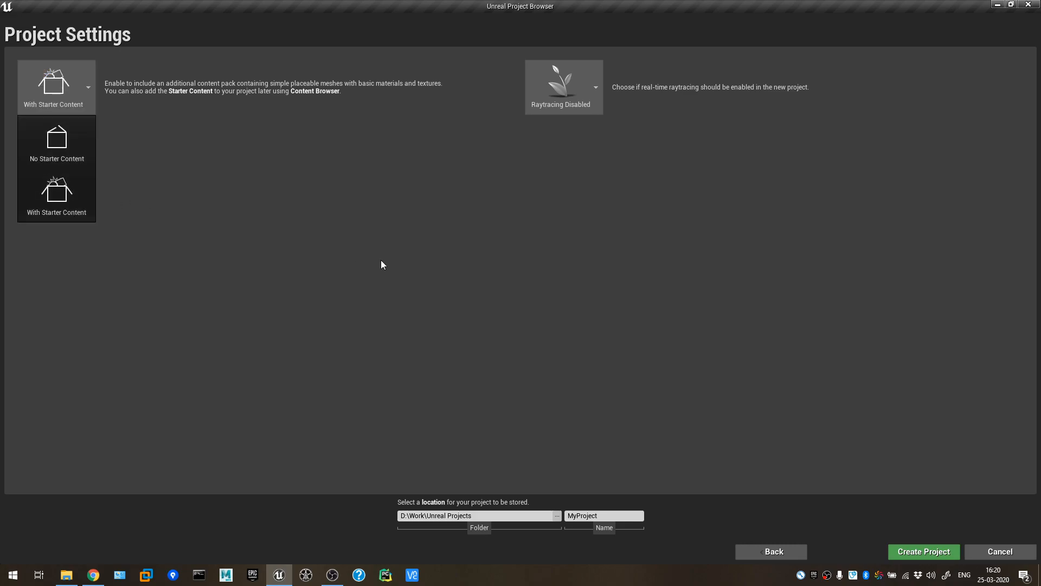
mouse_move(57, 195)
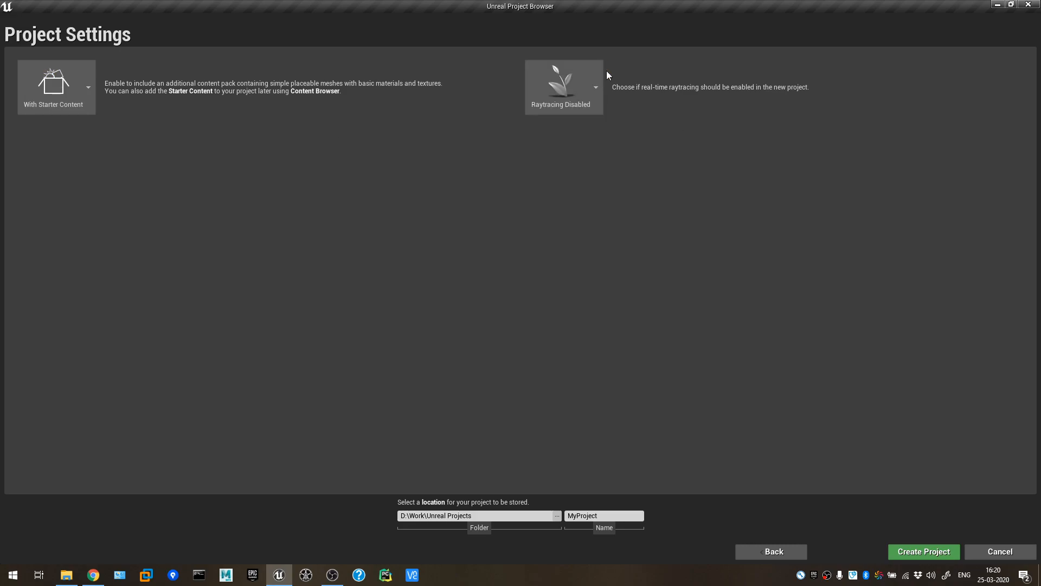
click(563, 86)
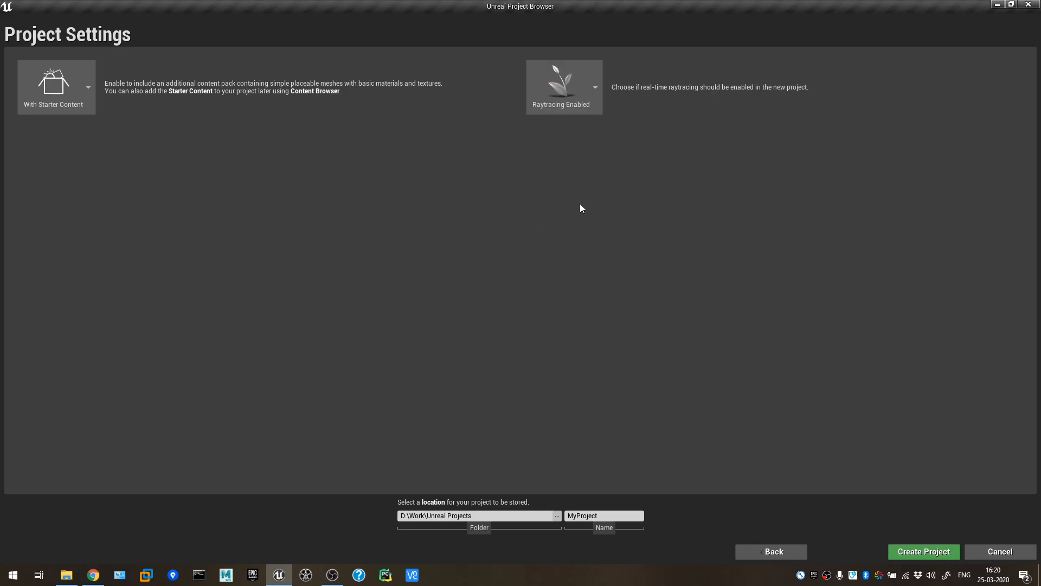
mouse_move(429, 472)
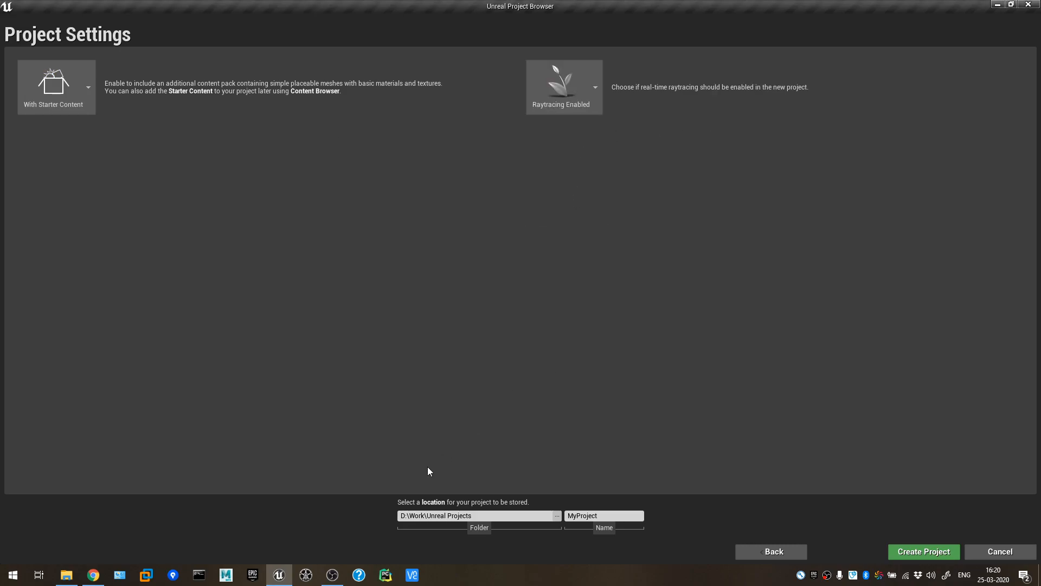
click(478, 515)
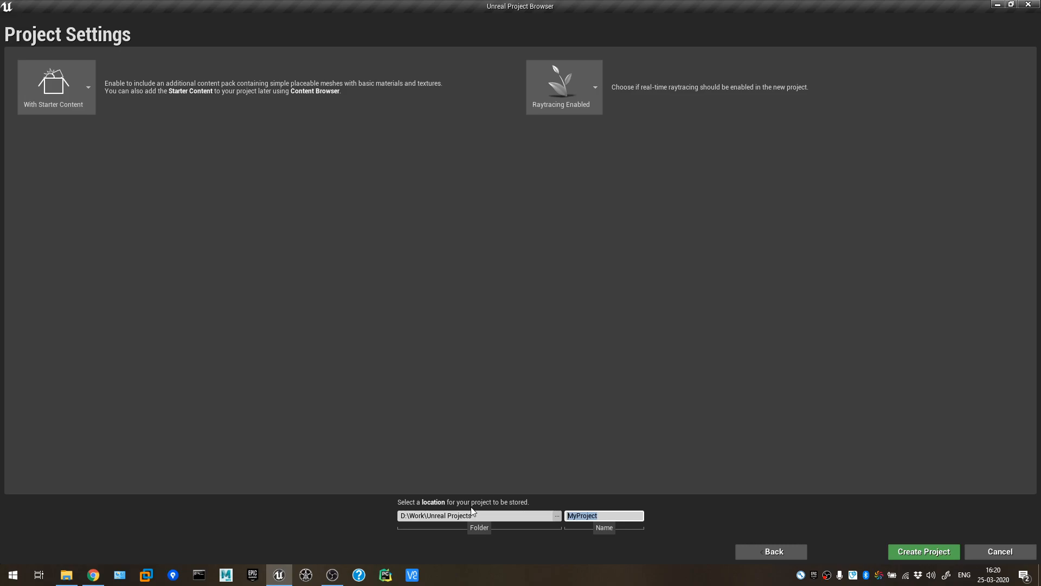
Name the project 'VFXPipeline'.
text(VFX)
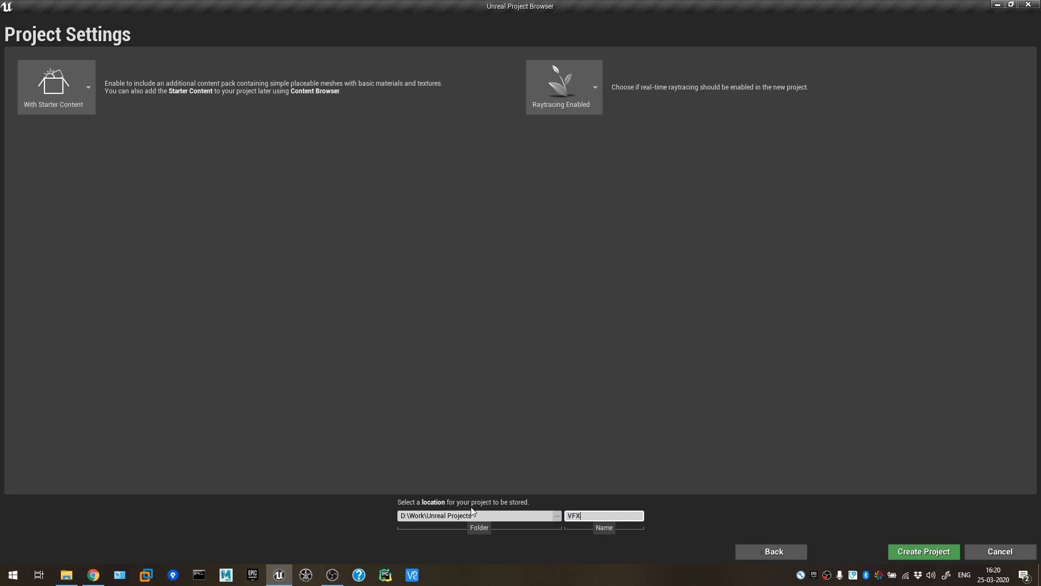
text(Pipeline)
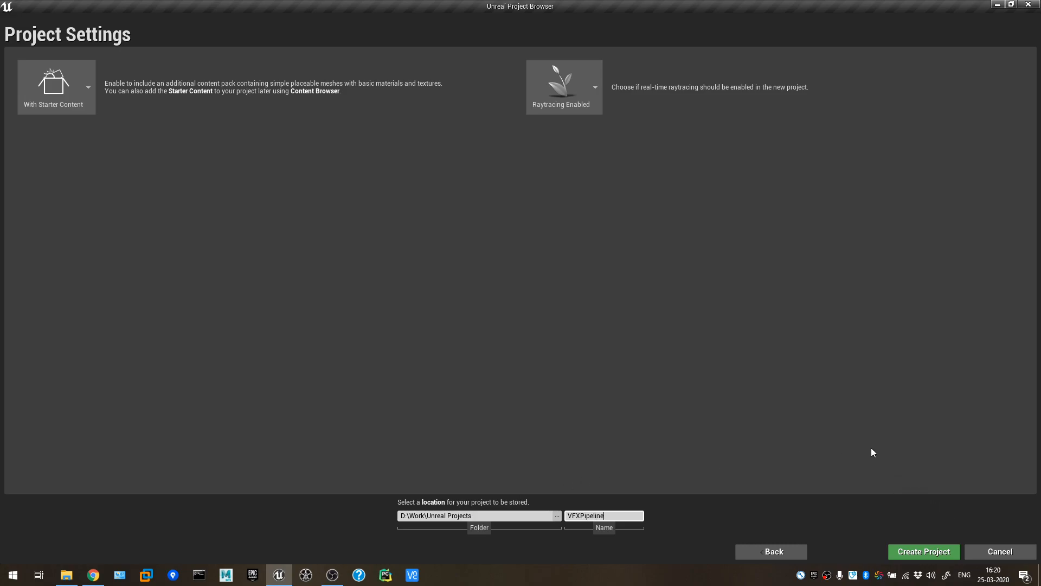
mouse_move(936, 532)
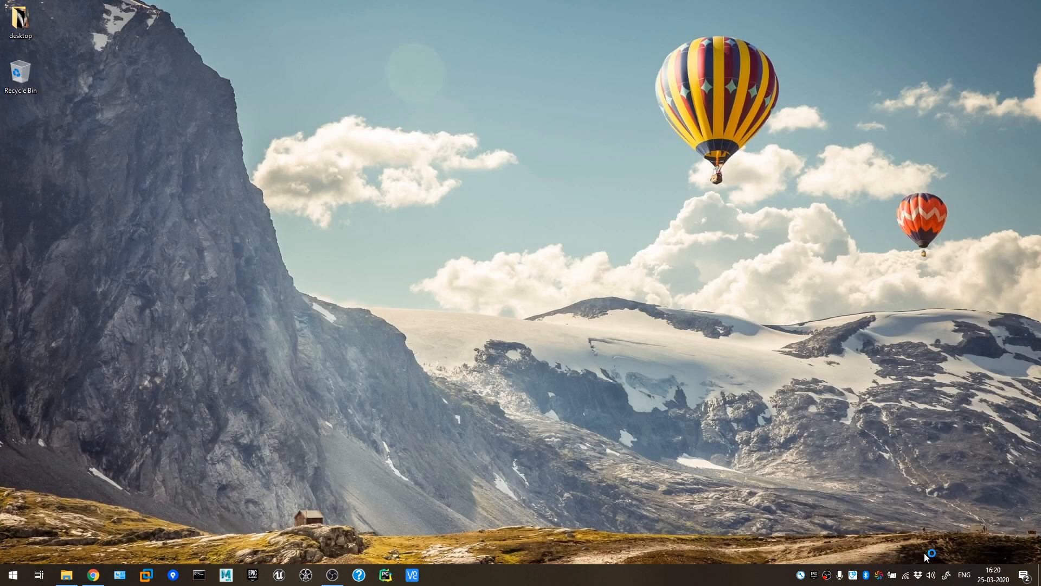
Wait through the Unreal Editor 4.24.3 loading splash for VFXPipeline.
click(279, 574)
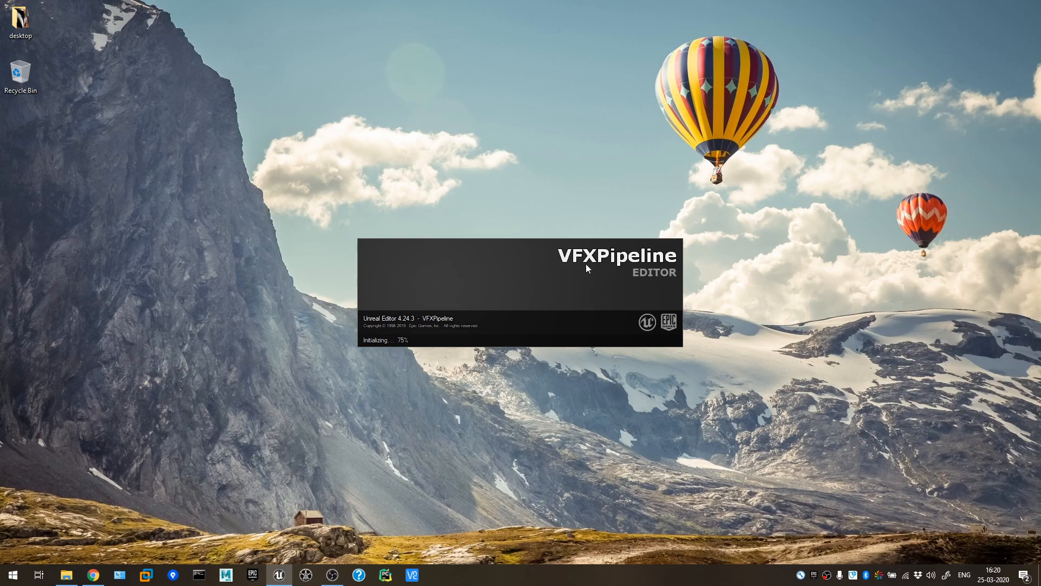
mouse_move(616, 283)
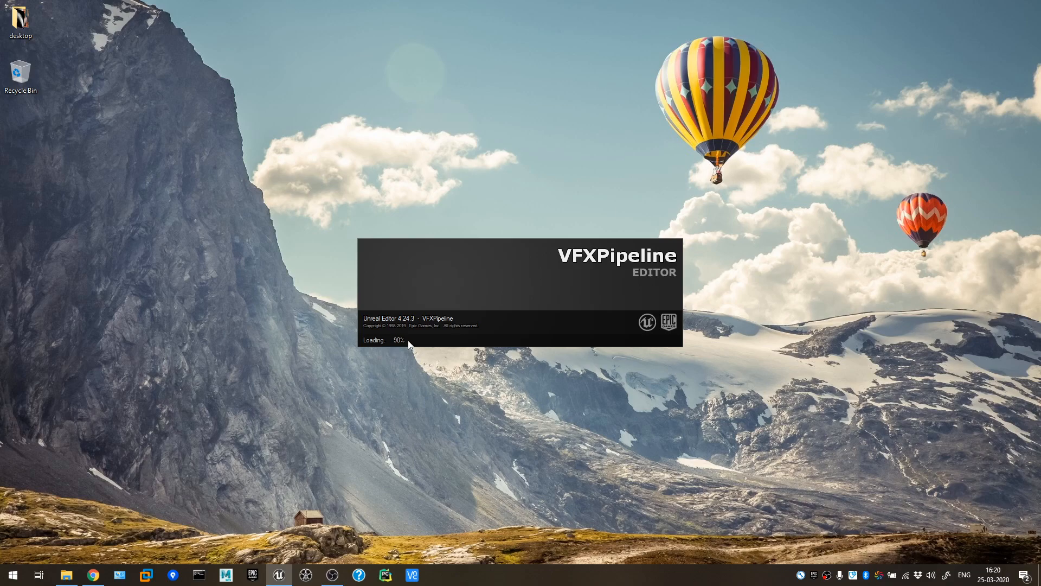
mouse_move(429, 347)
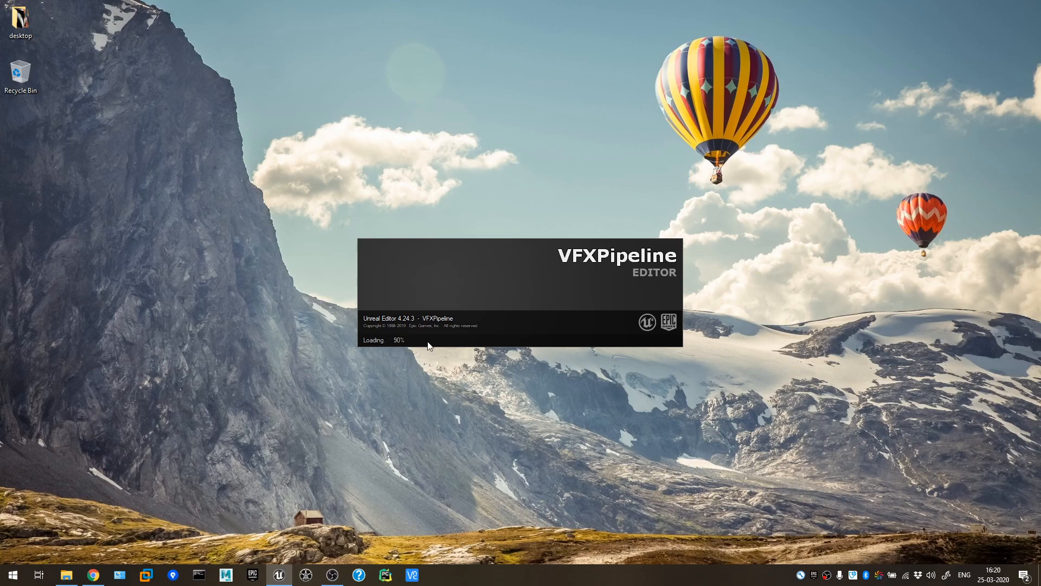
mouse_move(426, 348)
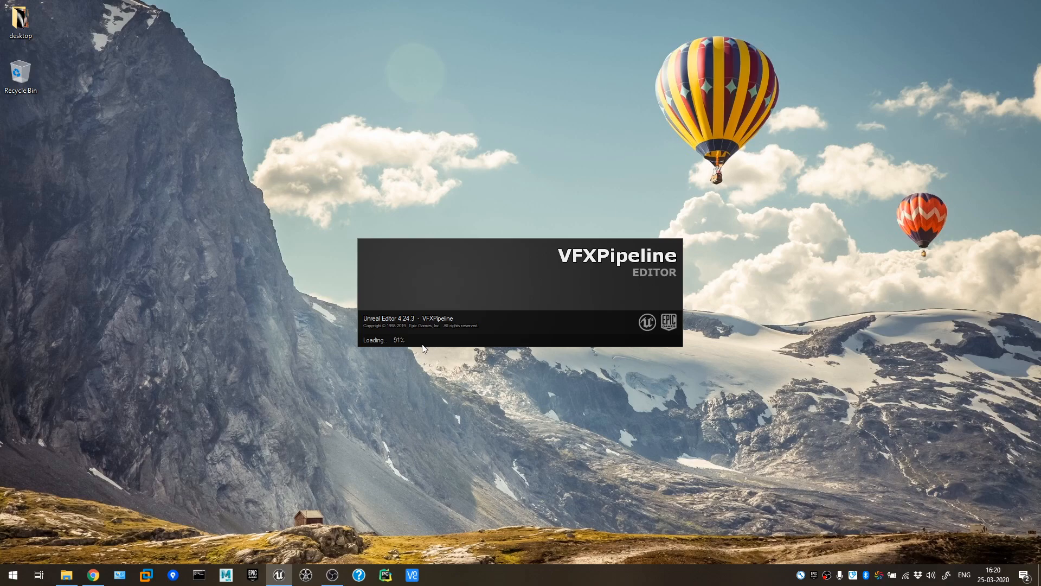
mouse_move(395, 356)
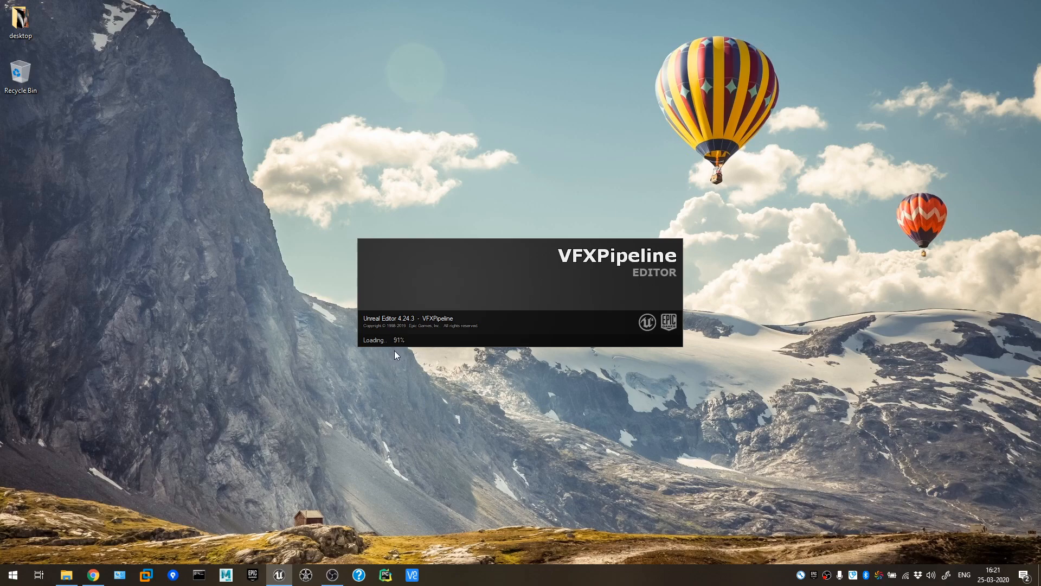
mouse_move(819, 456)
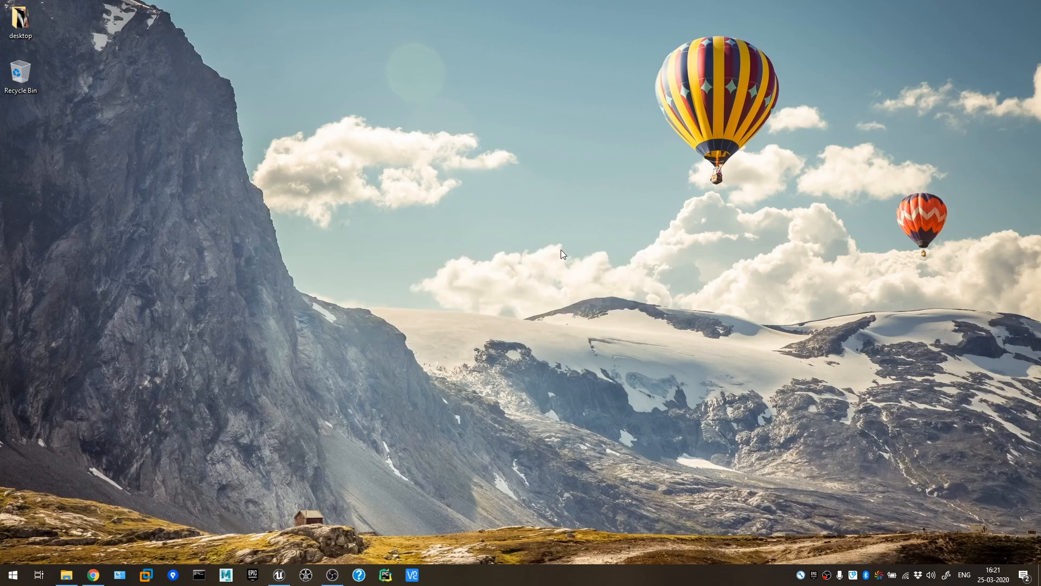
Let the Main level open and dismiss the new plugins notification.
click(278, 575)
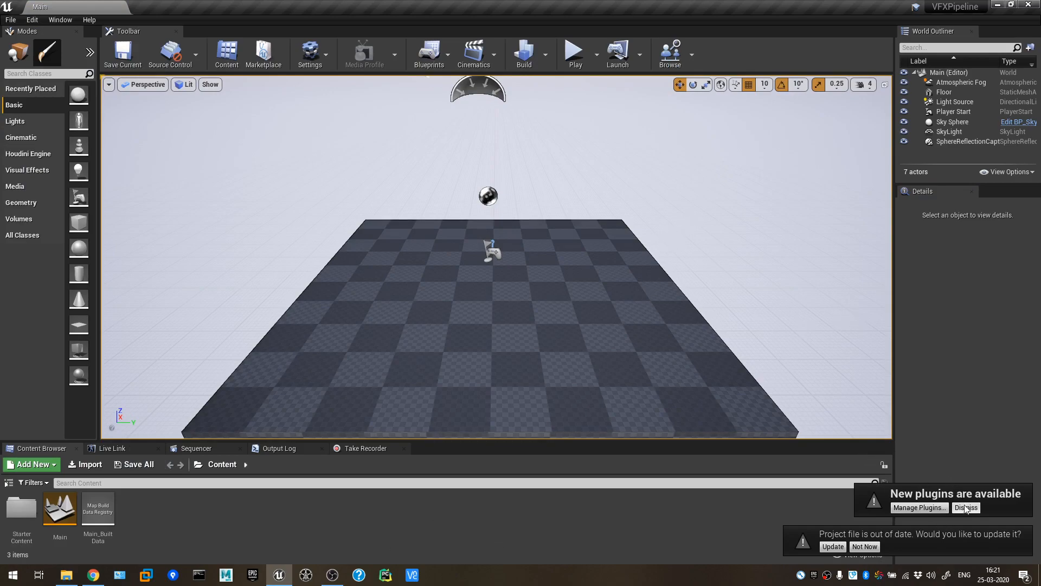
mouse_move(741, 295)
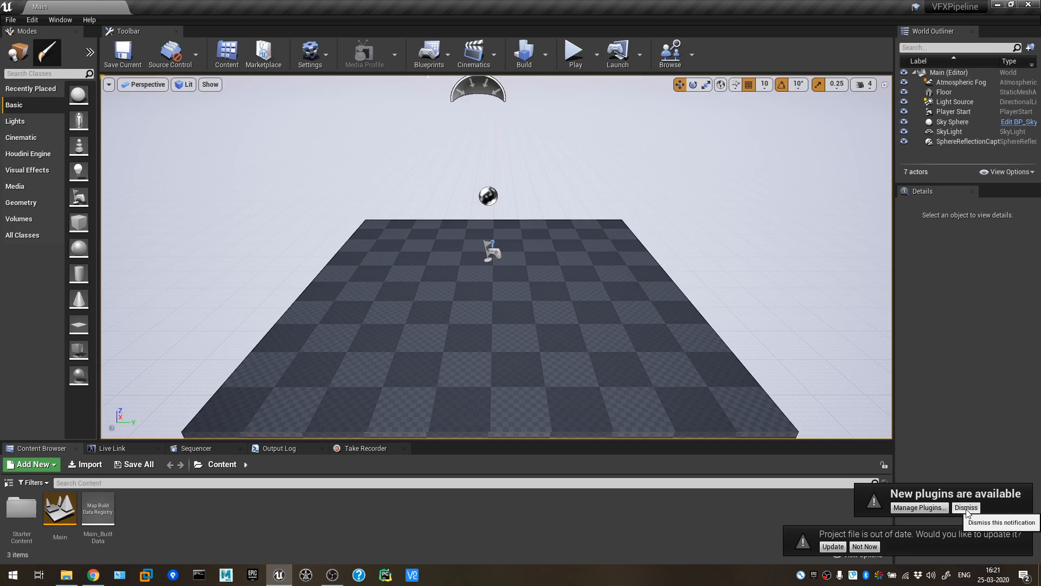
mouse_move(965, 510)
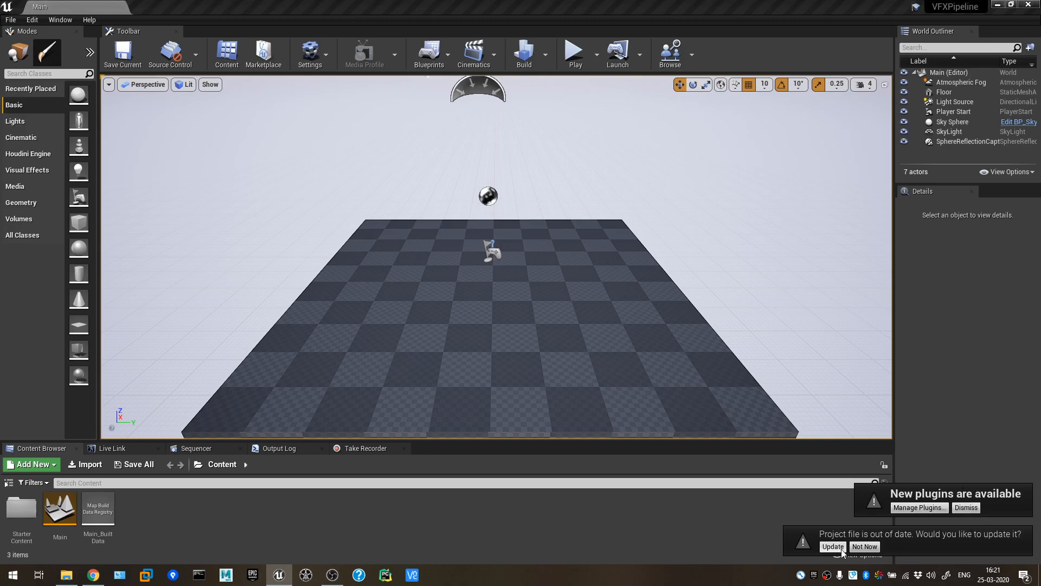
mouse_move(965, 508)
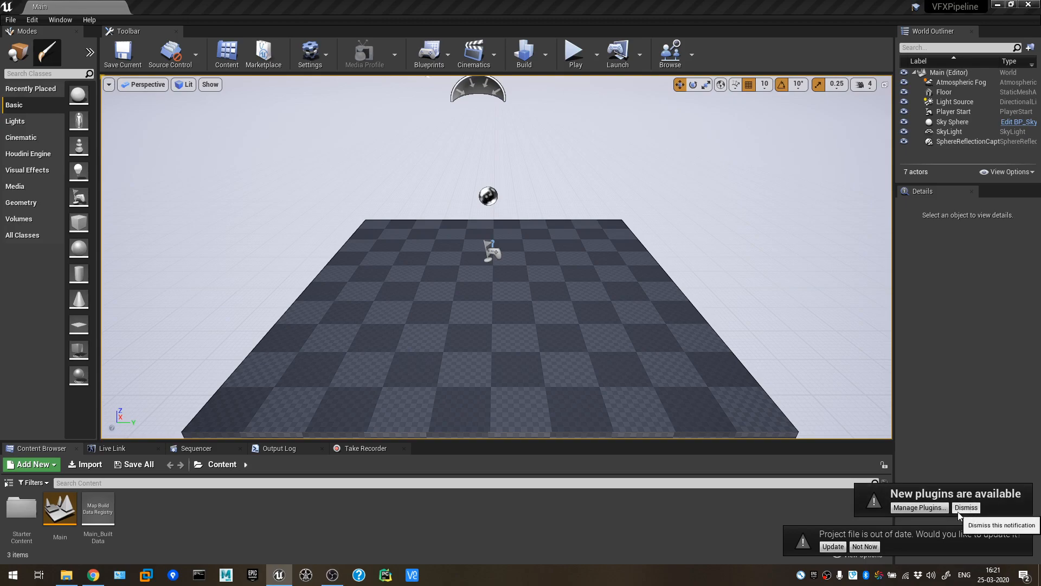
click(832, 547)
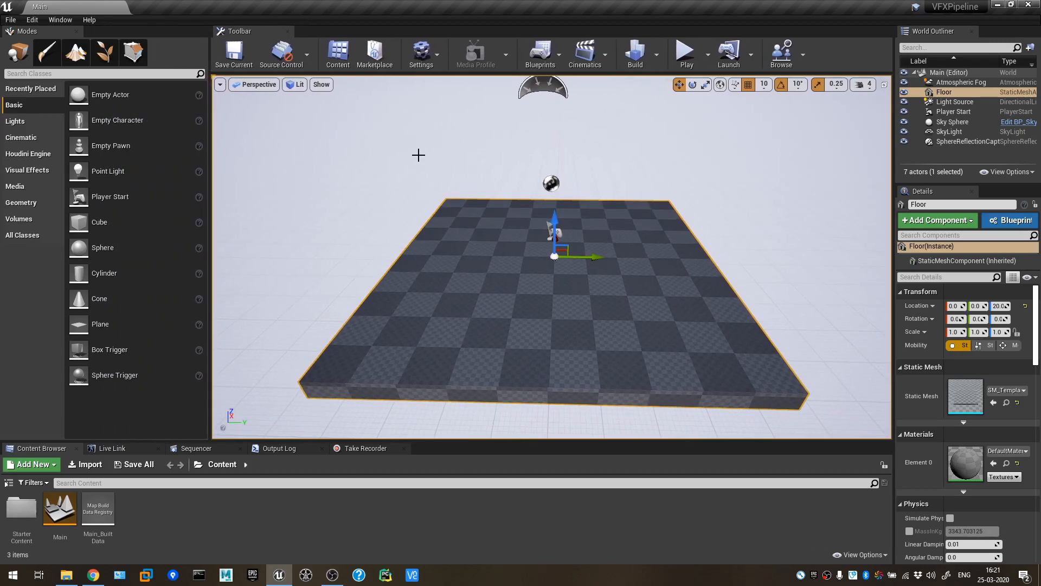
mouse_move(562, 445)
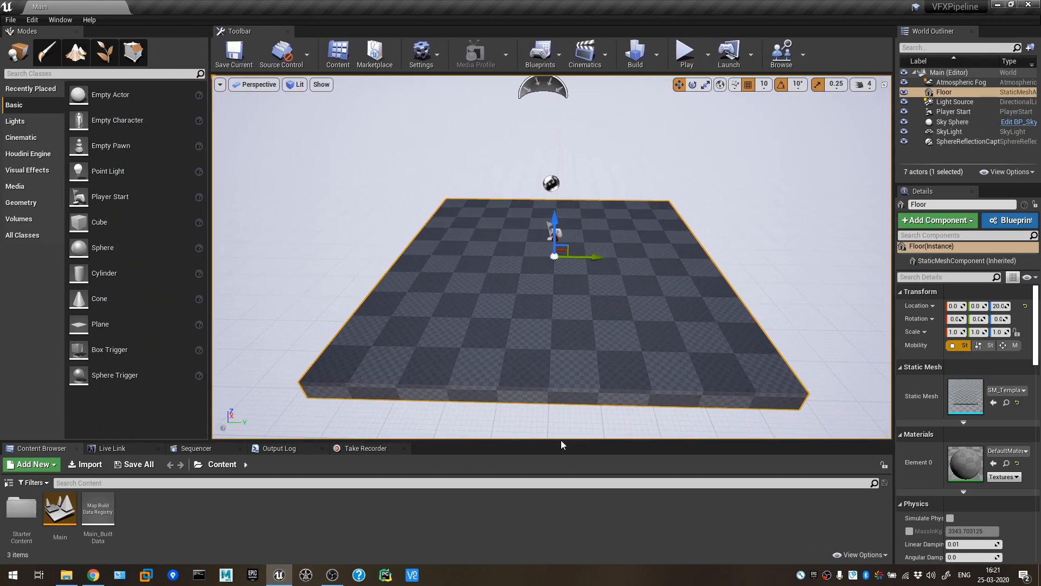